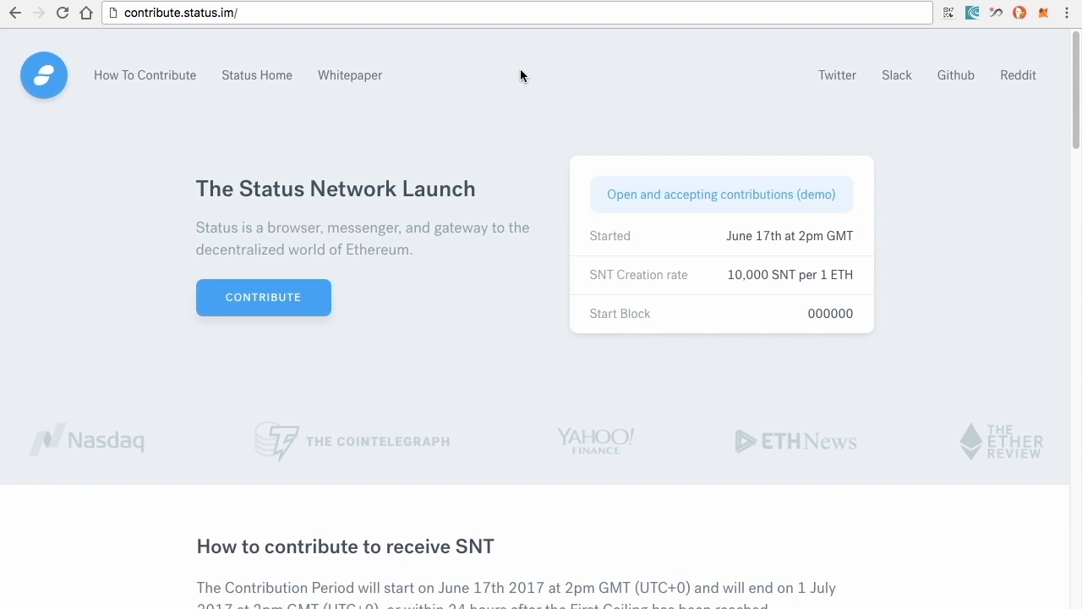
# Step: Start the contribution and read down the agreement to its confirmation statements
pyautogui.click(264, 298)
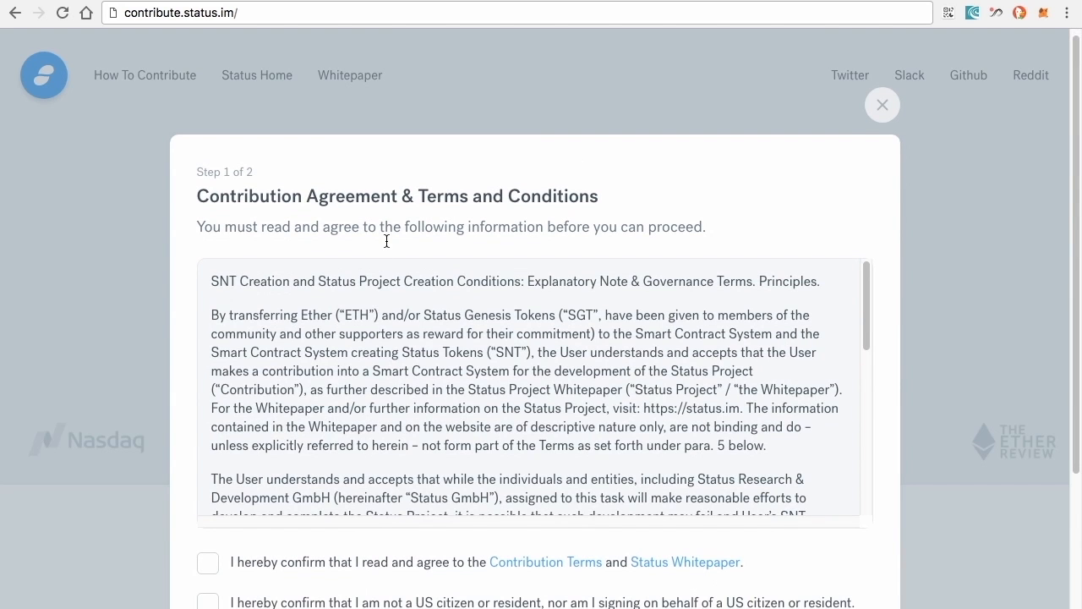
pyautogui.scroll(-3)
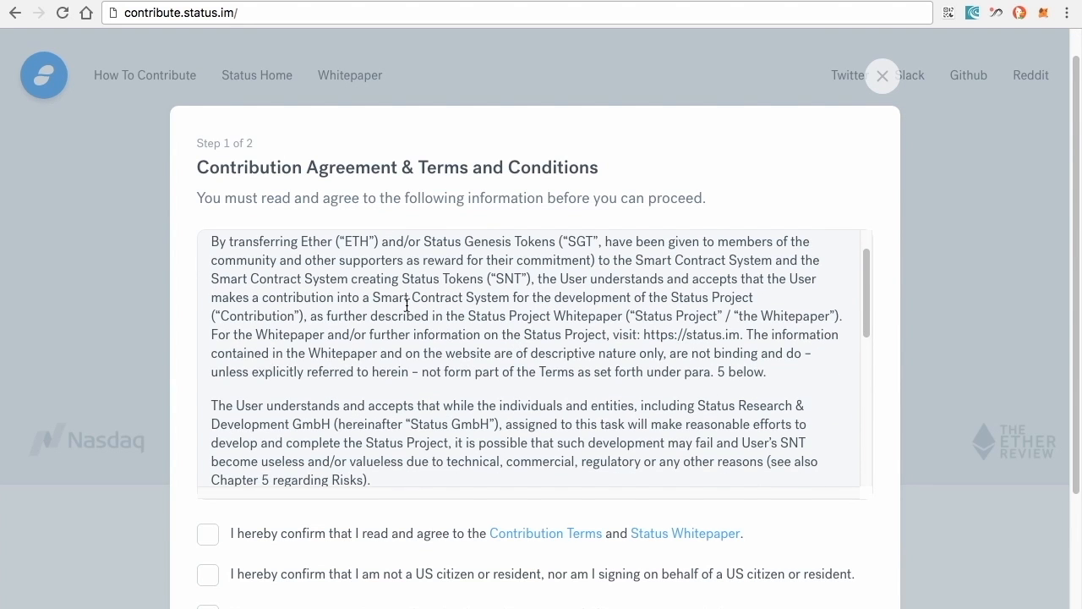
pyautogui.scroll(-3)
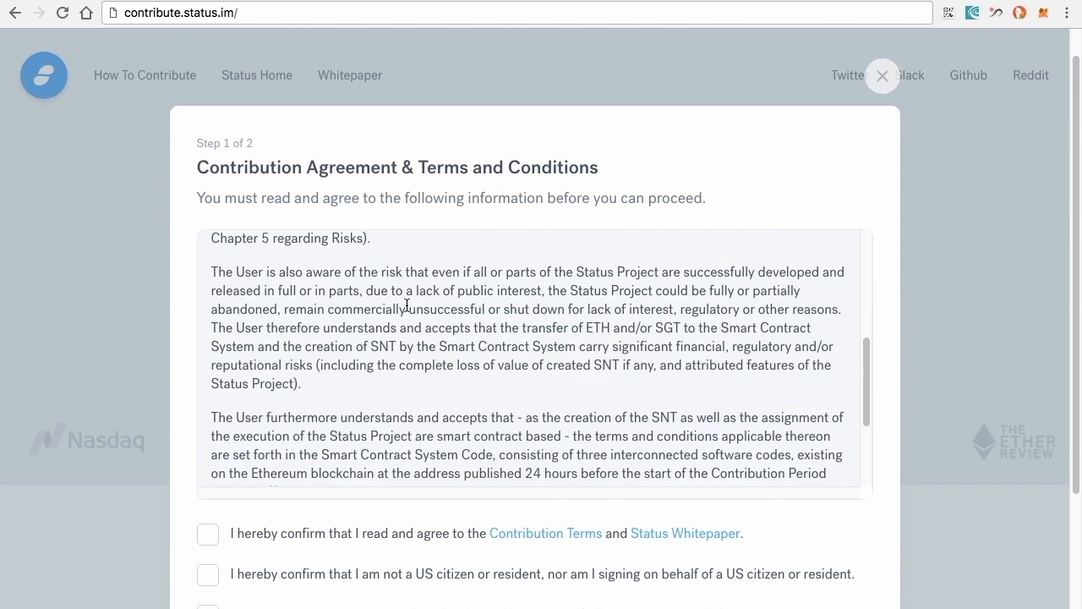
pyautogui.scroll(-3)
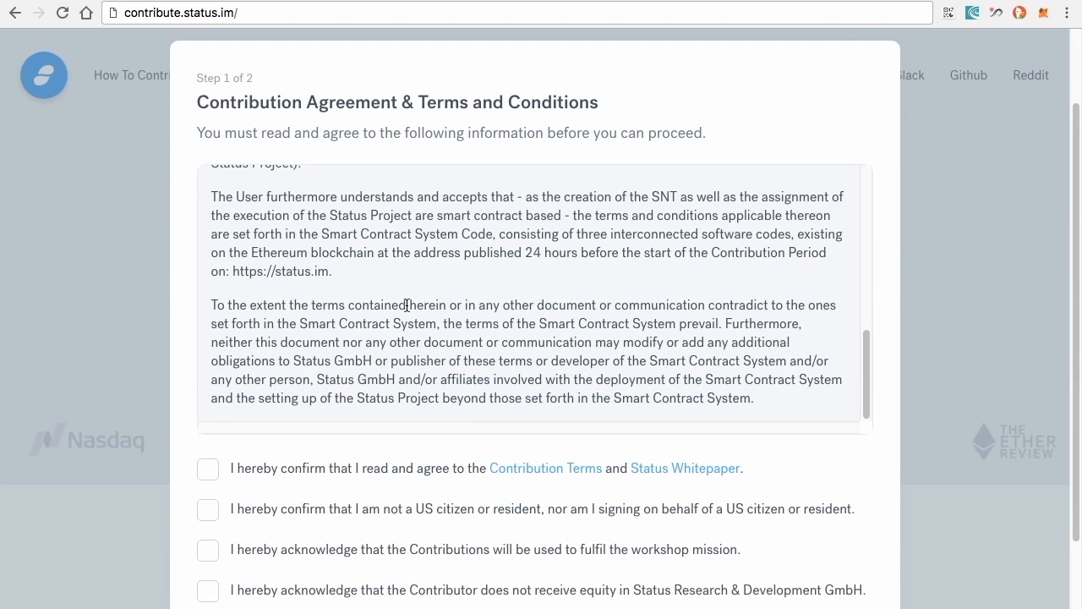
pyautogui.scroll(-3)
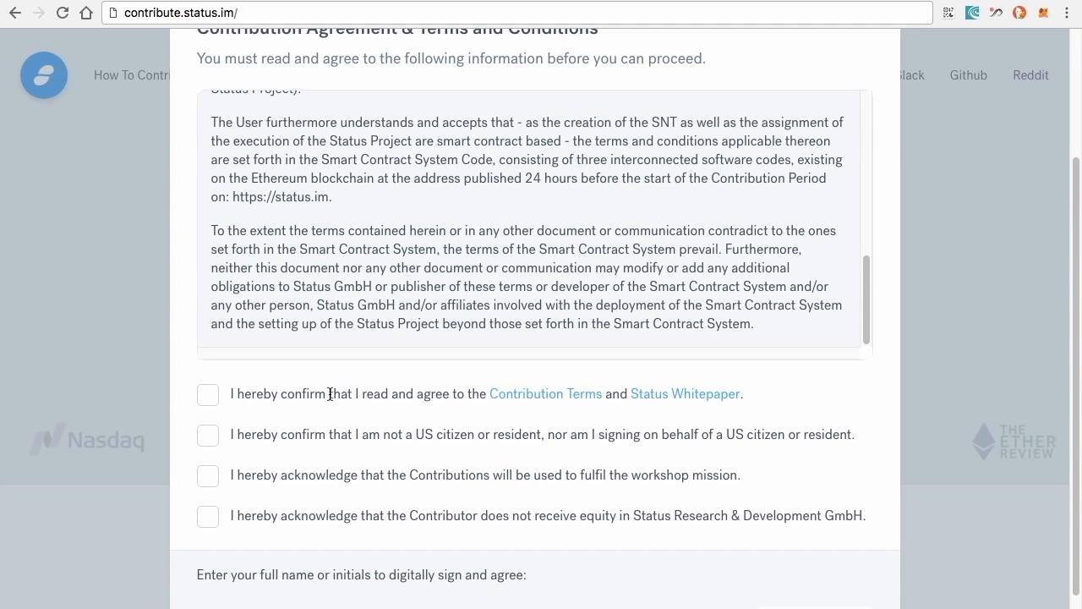
pyautogui.moveTo(412, 403)
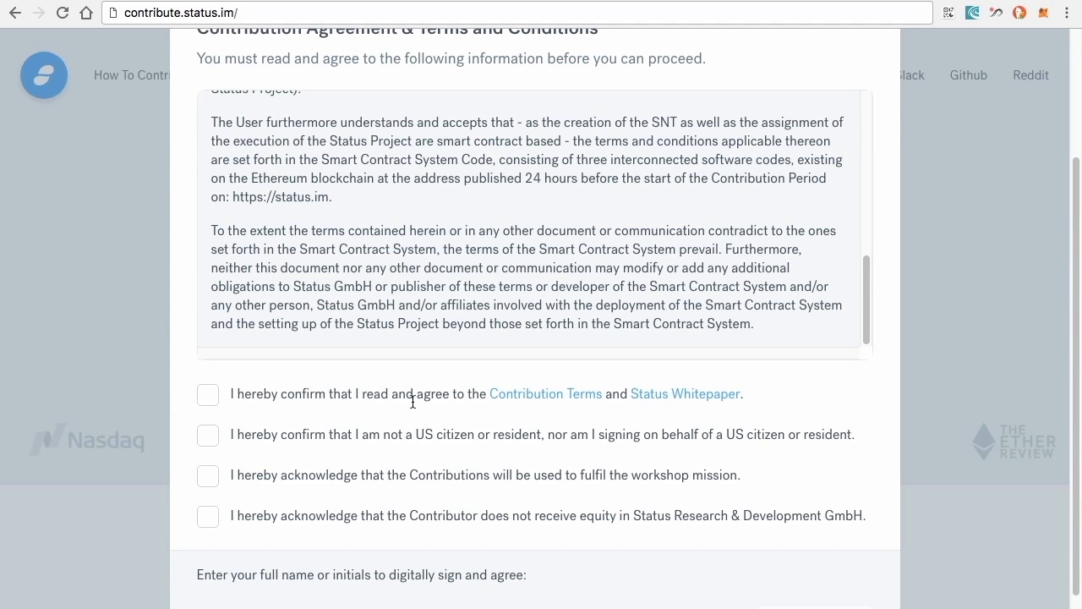
pyautogui.moveTo(542, 405)
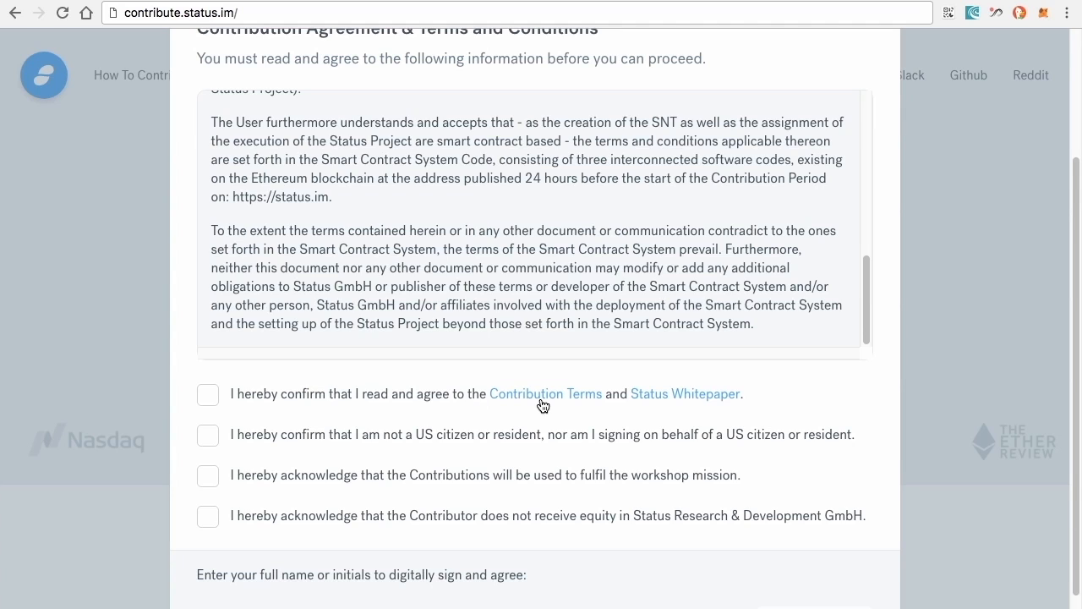
pyautogui.moveTo(240, 387)
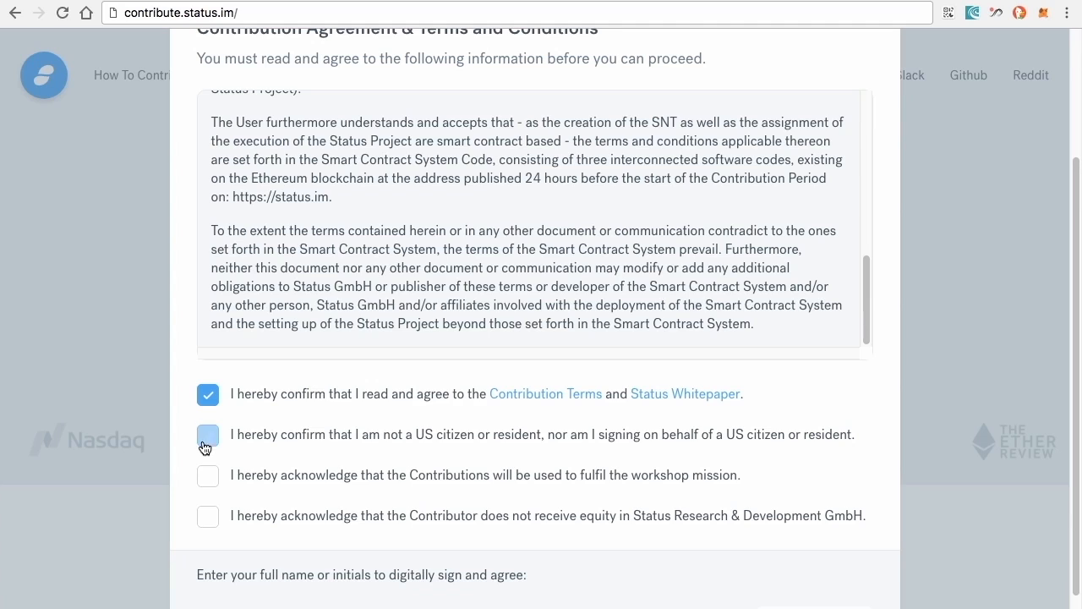
# Step: Confirm the US-citizenship, mission-funding and no-equity statements, then enter initials ABC
pyautogui.click(208, 435)
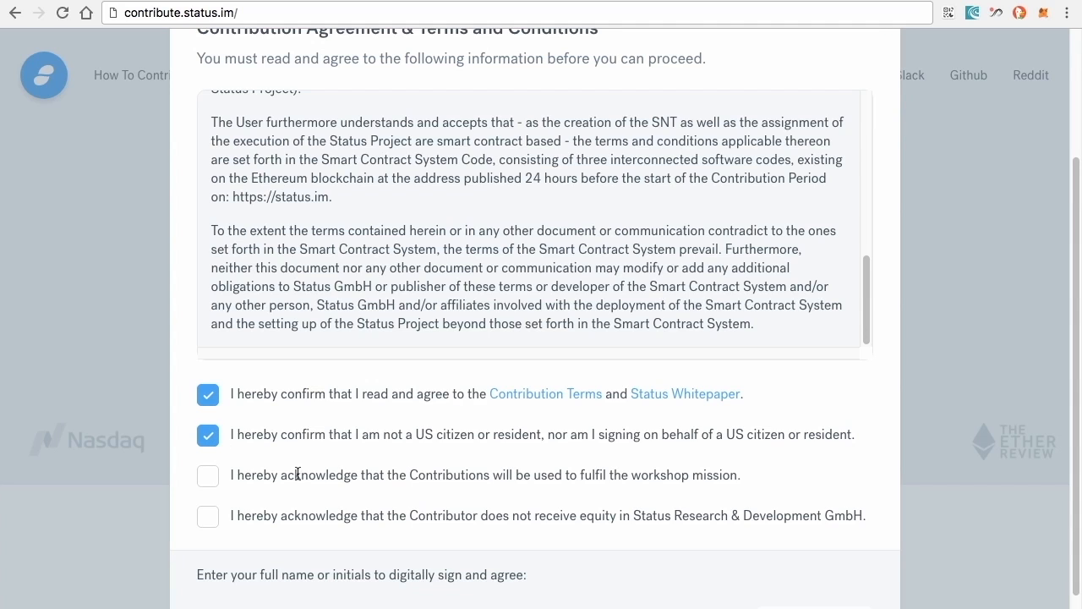
pyautogui.click(208, 476)
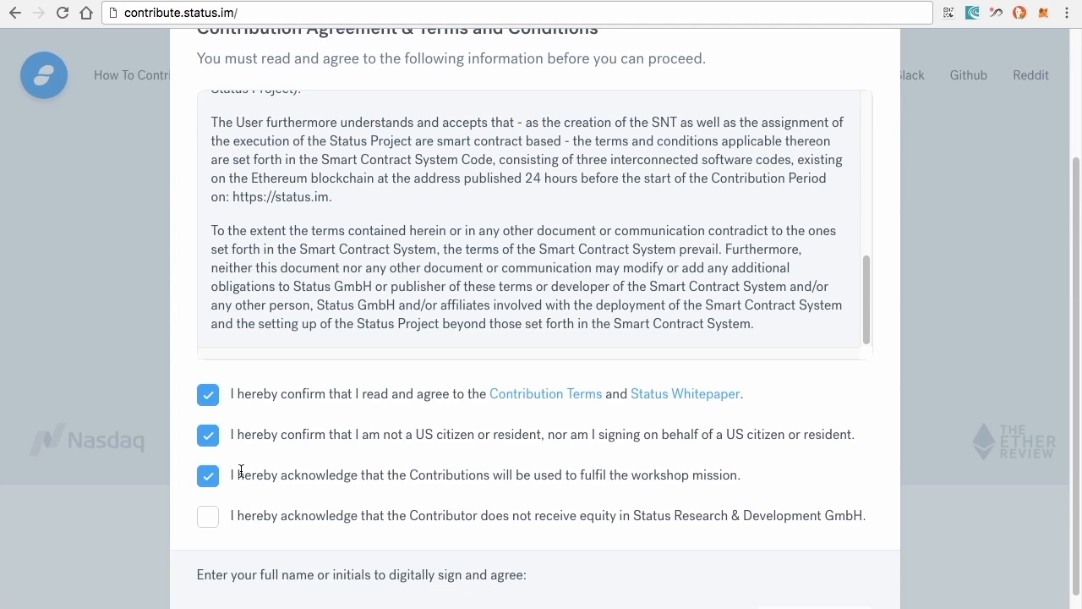
pyautogui.moveTo(636, 477)
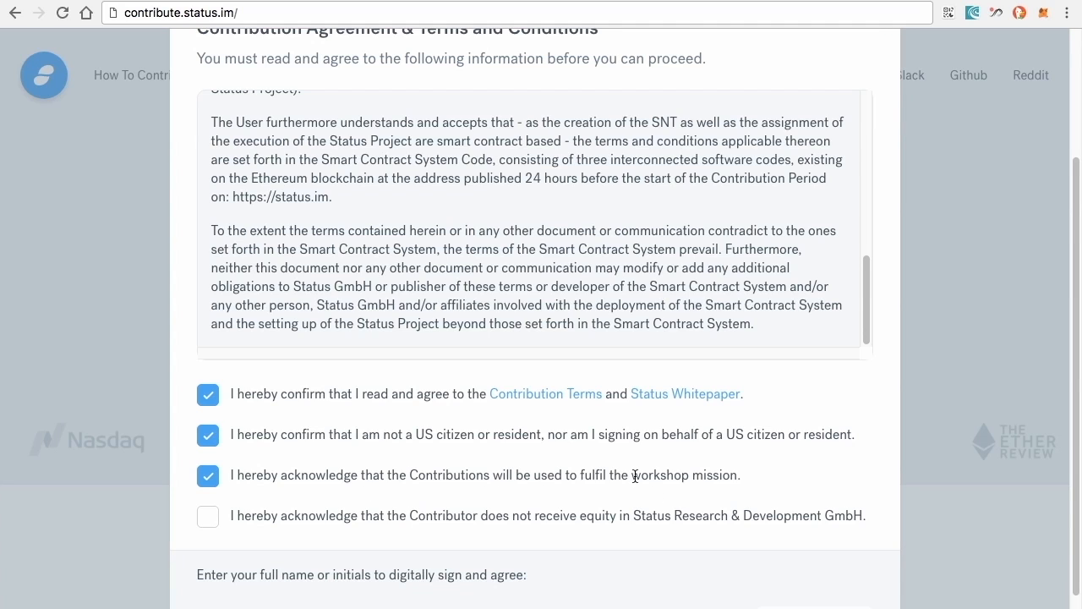
pyautogui.click(208, 516)
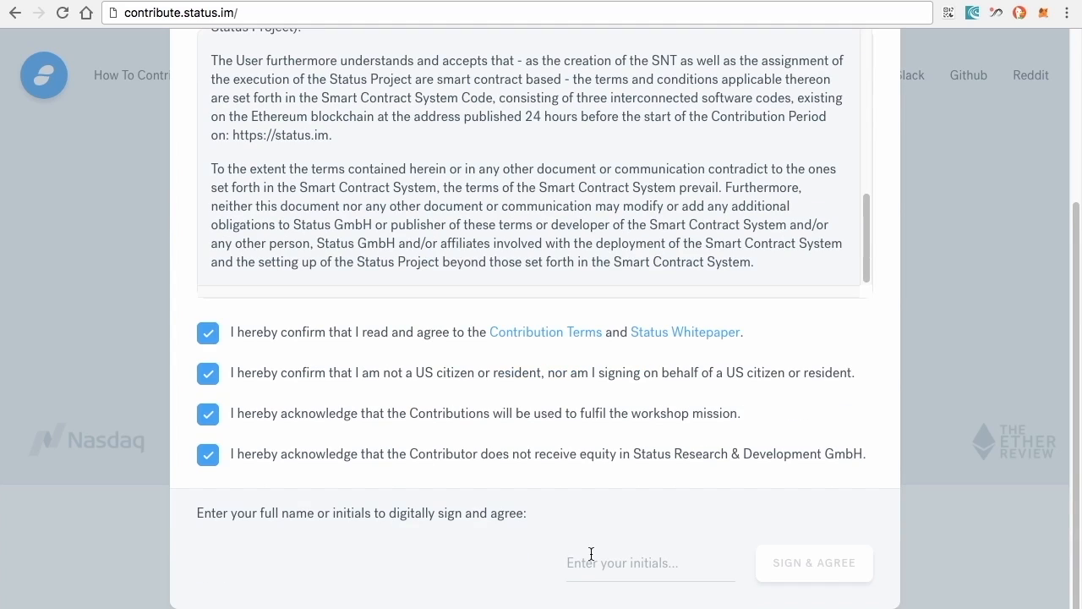
pyautogui.click(651, 561)
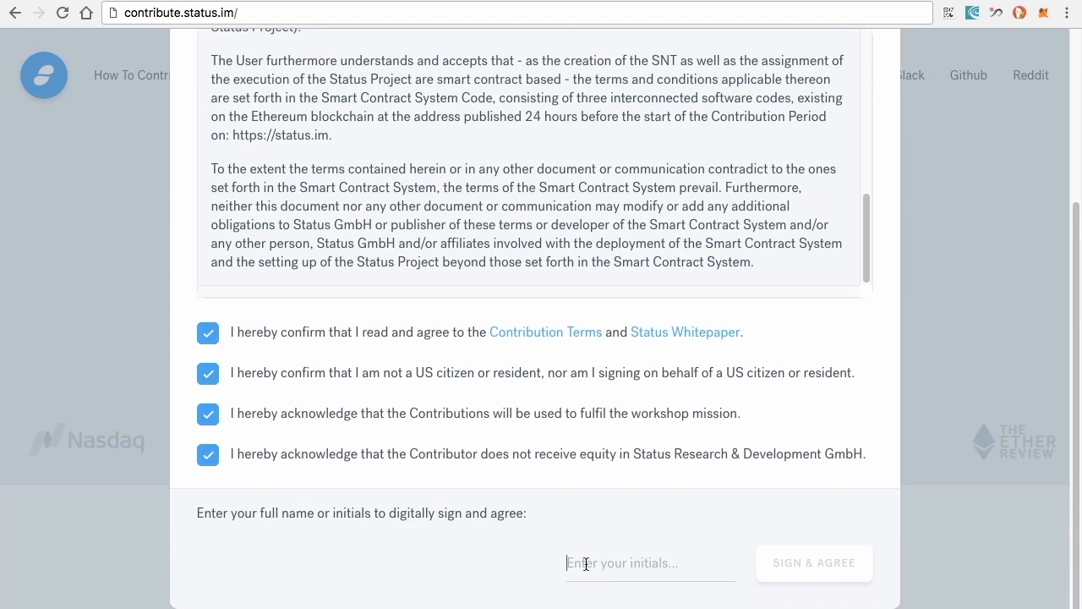
pyautogui.write('ABC')
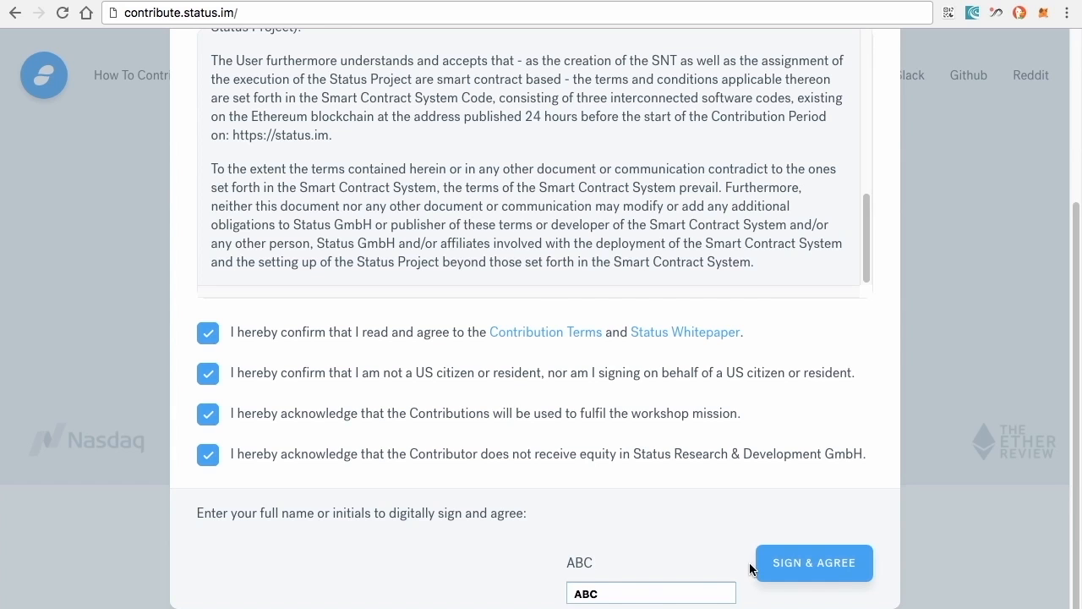
# Step: Sign the agreement to reach the ETH contribution step, then close the contribution window
pyautogui.click(813, 561)
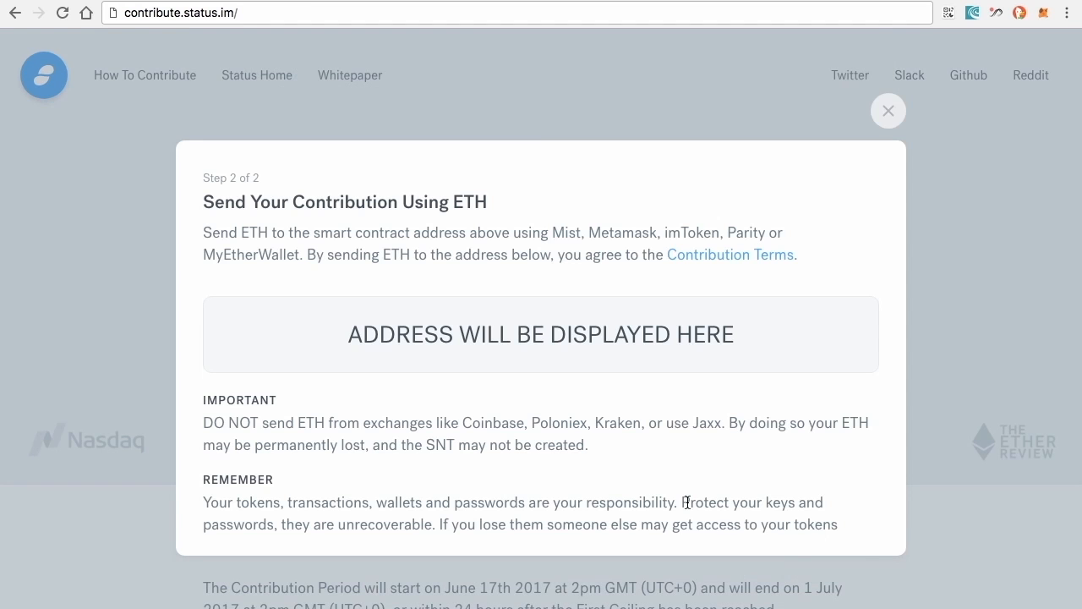
pyautogui.moveTo(484, 380)
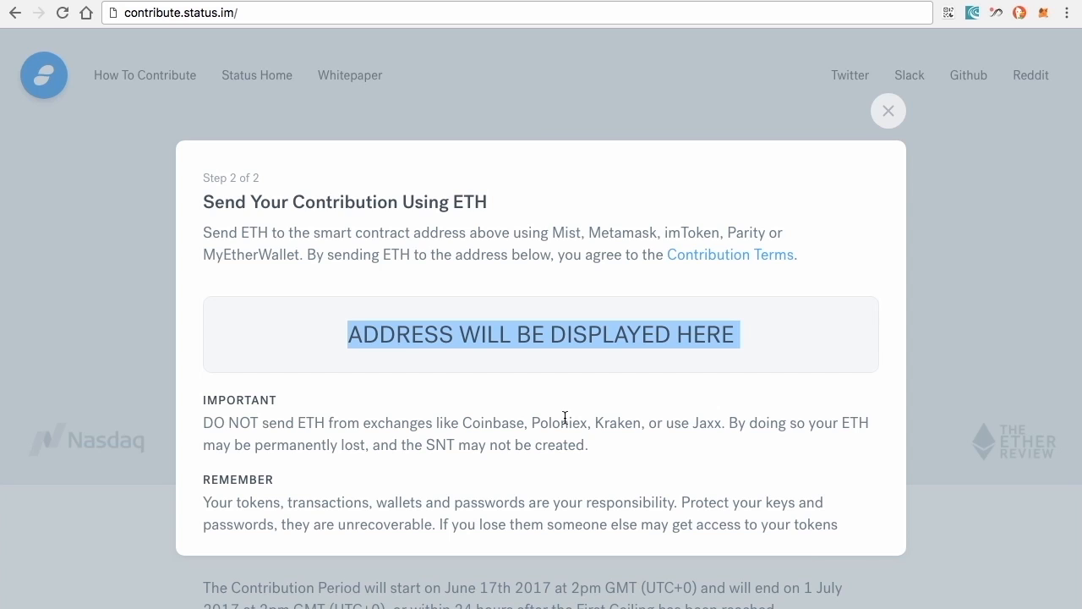
pyautogui.moveTo(888, 112)
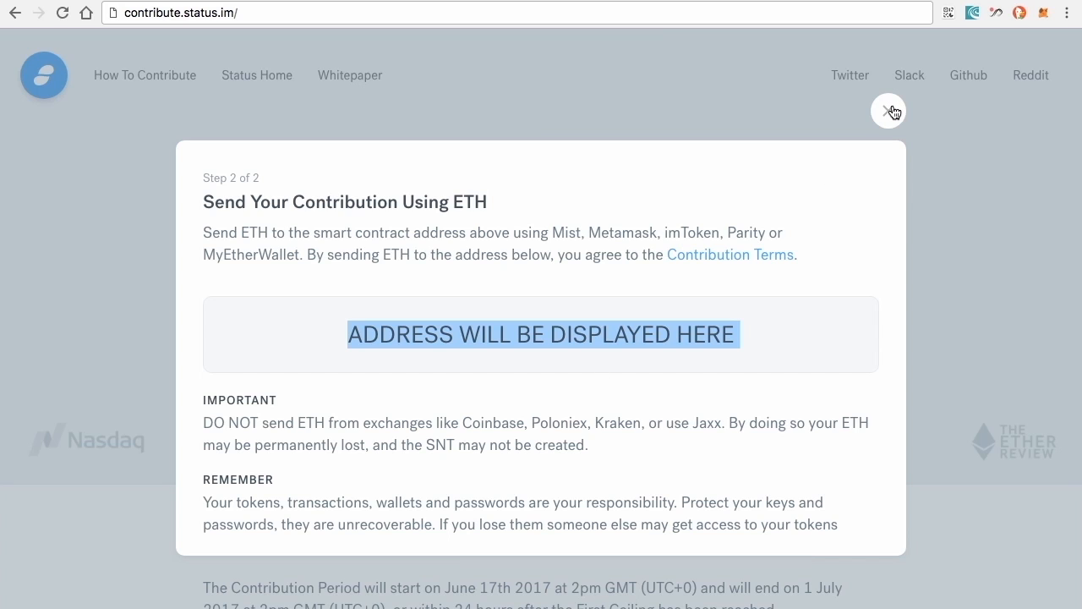
pyautogui.click(889, 111)
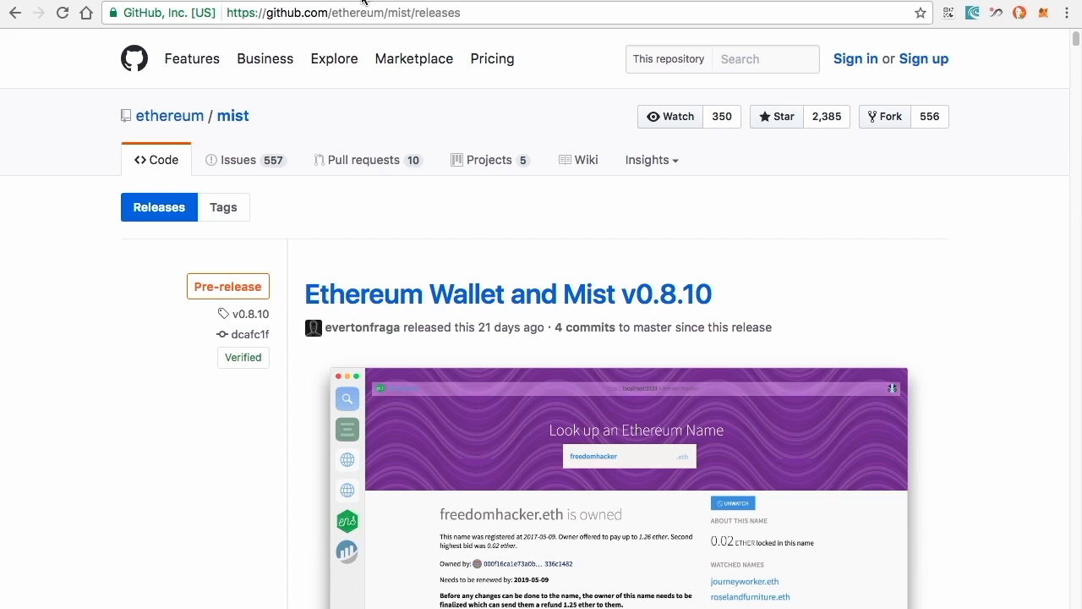
pyautogui.moveTo(249, 20)
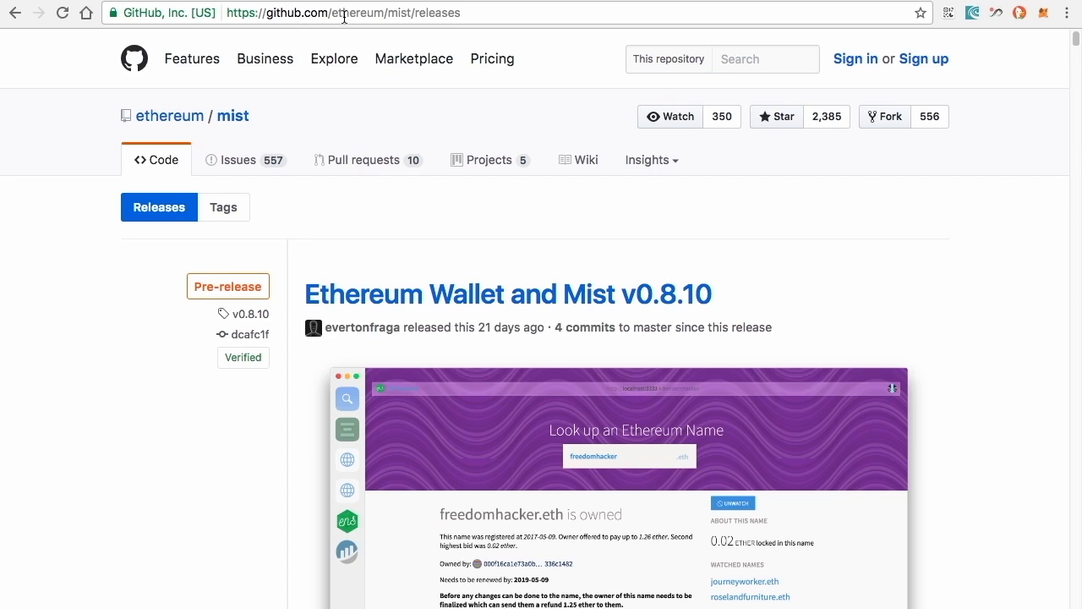
pyautogui.moveTo(426, 32)
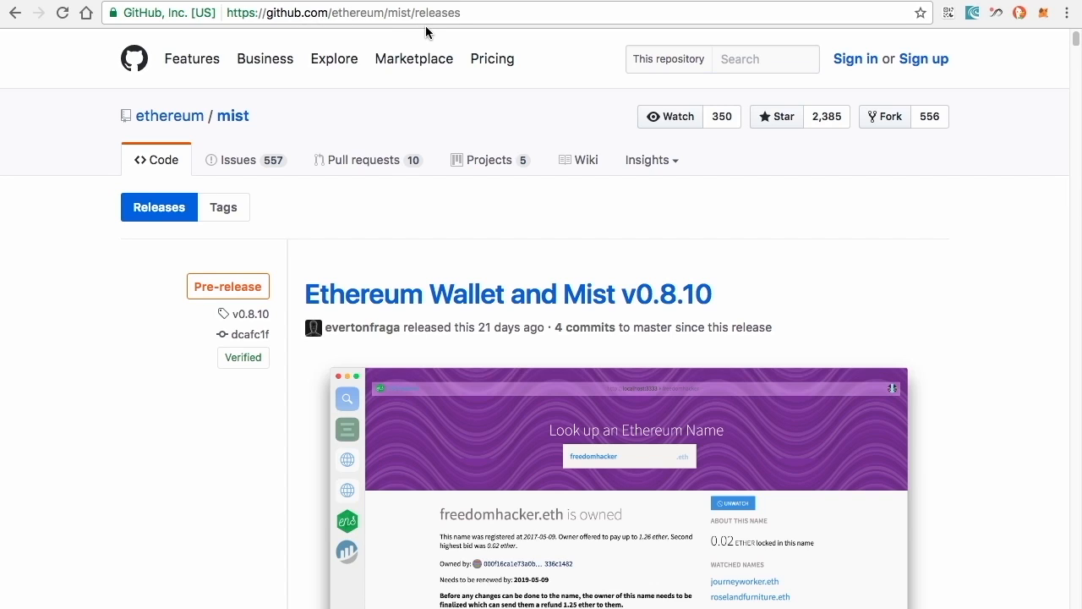
pyautogui.moveTo(432, 33)
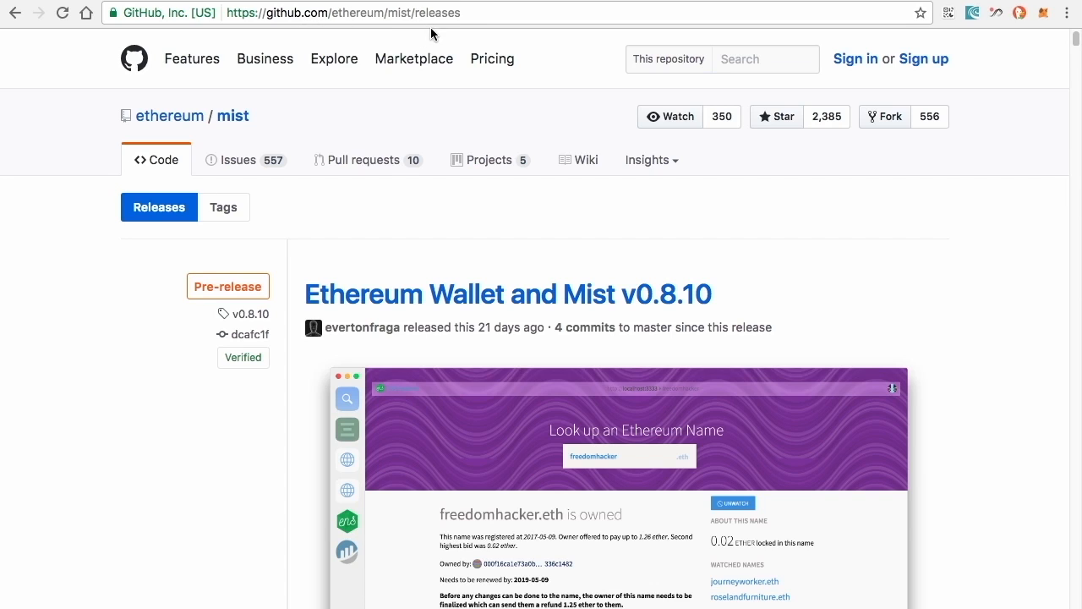
pyautogui.moveTo(484, 109)
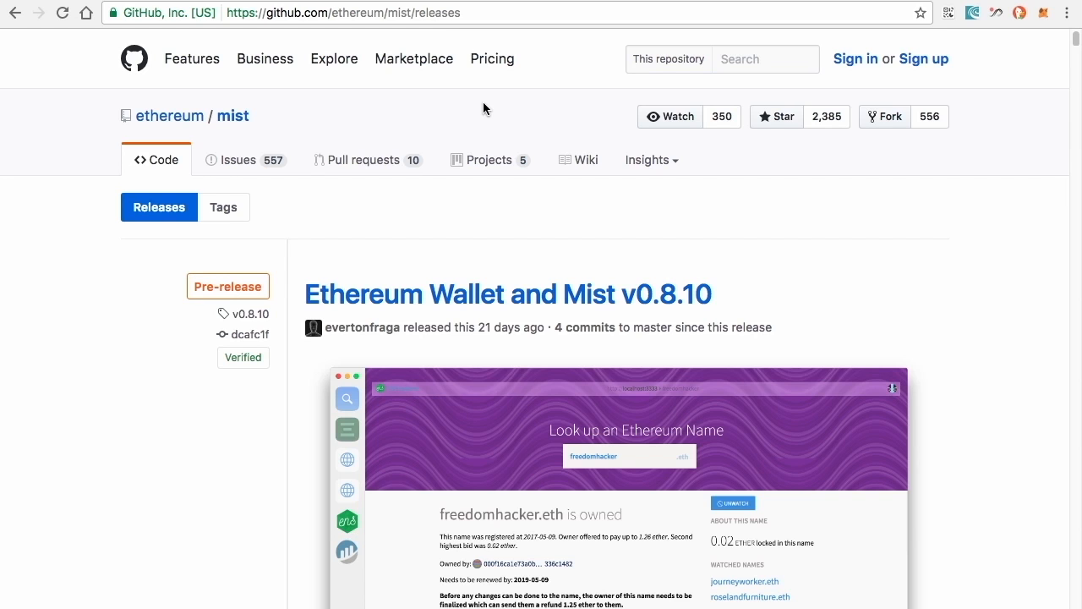
pyautogui.scroll(-3)
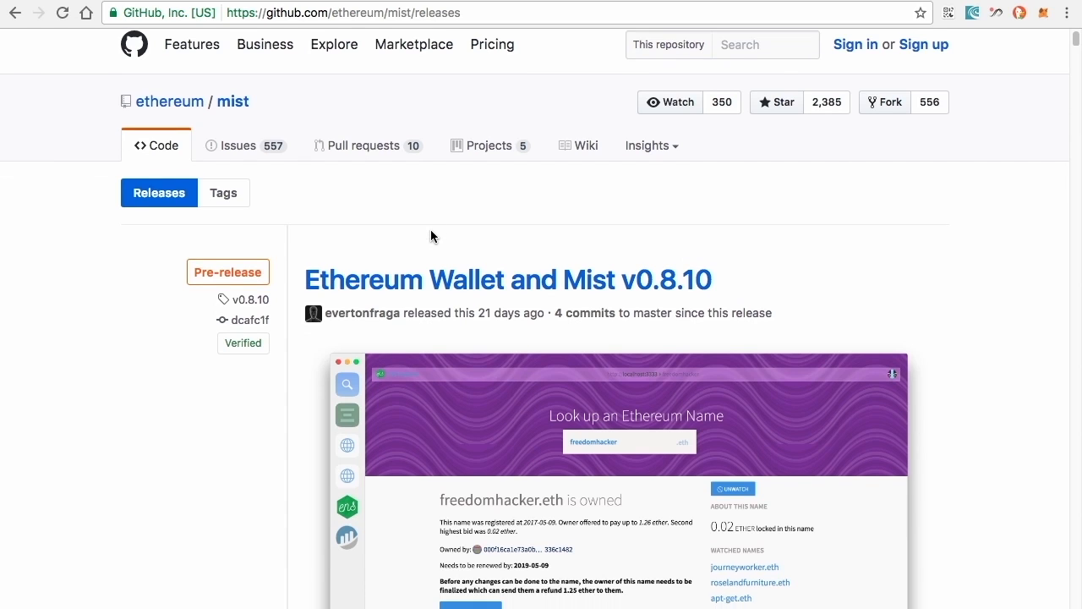
# Step: Review the Ethereum-Wallet and Mist 0.8.10 downloads, then switch to the Ethereum Wallet app
pyautogui.scroll(-3)
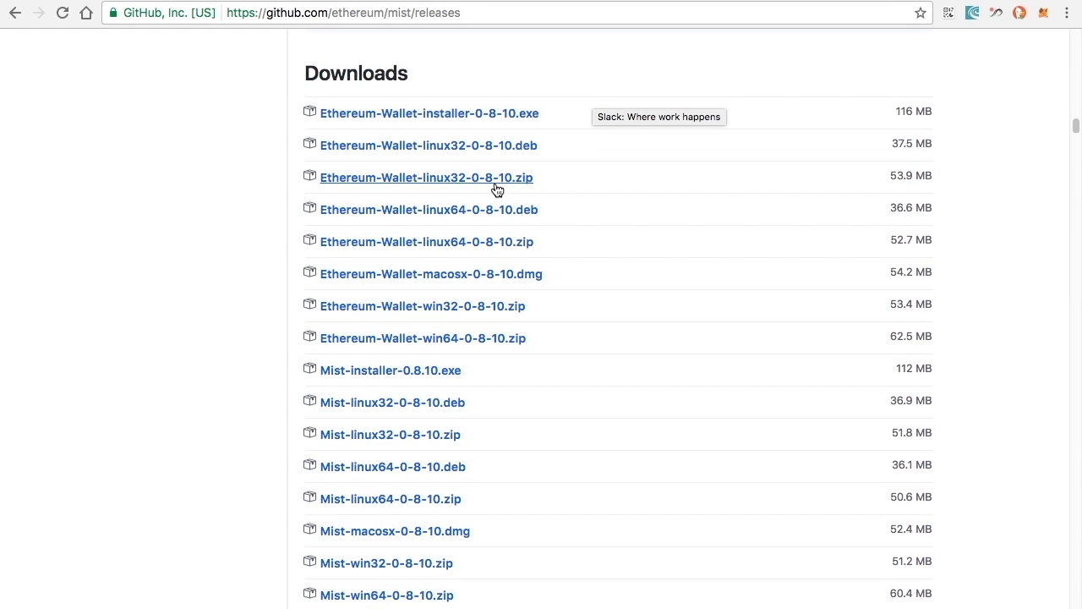
pyautogui.moveTo(424, 200)
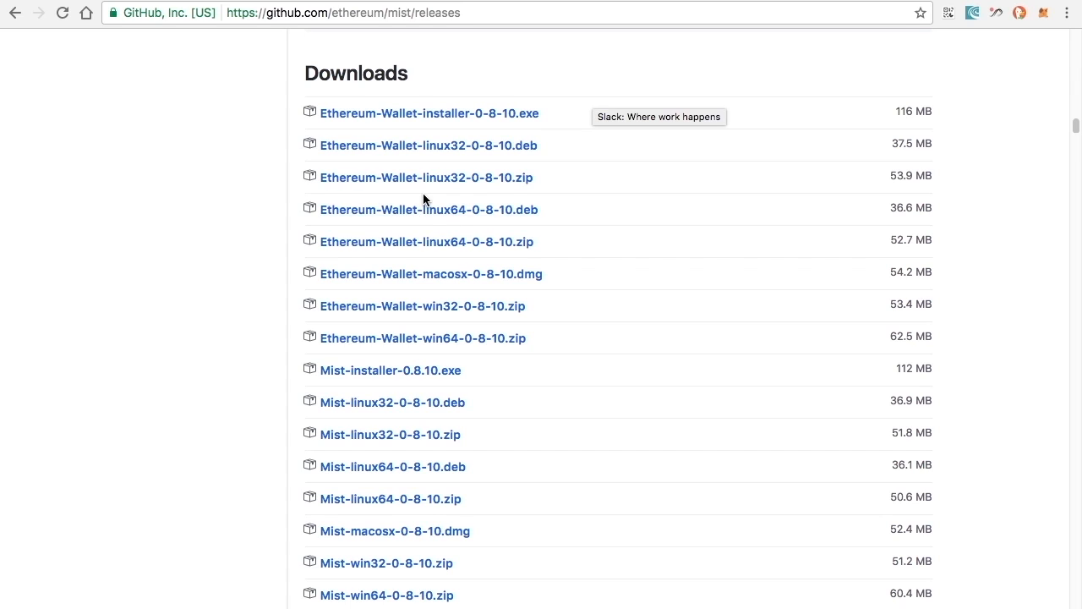
pyautogui.moveTo(423, 210)
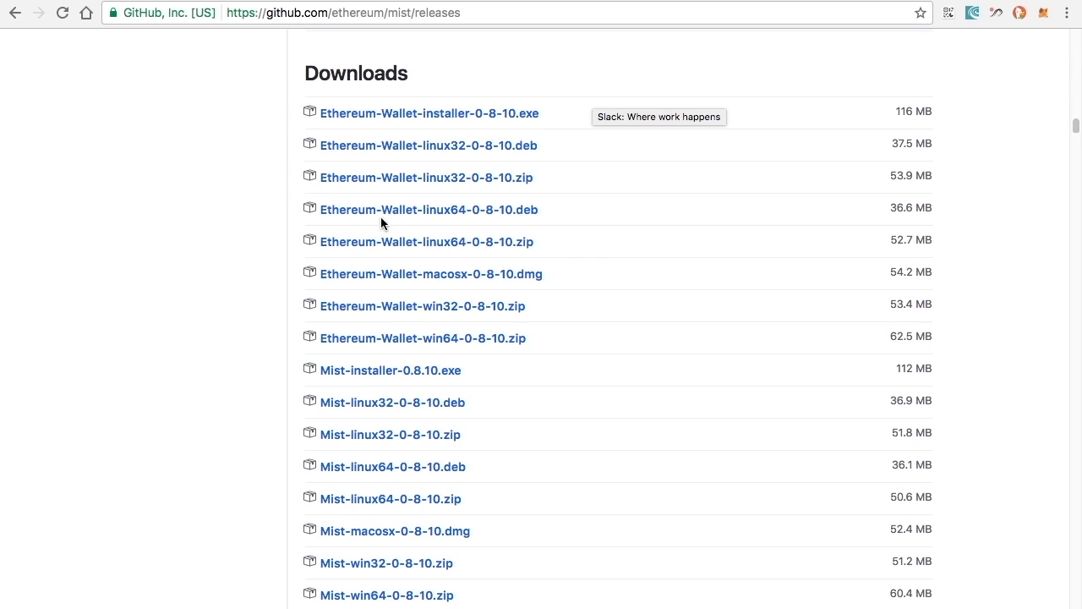
pyautogui.moveTo(389, 433)
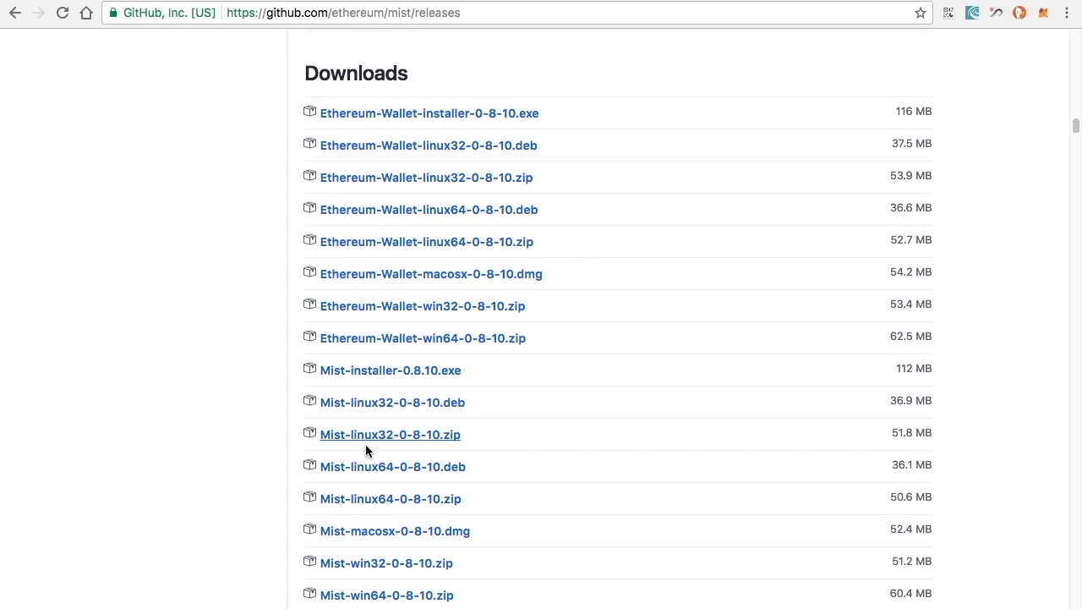
pyautogui.moveTo(375, 507)
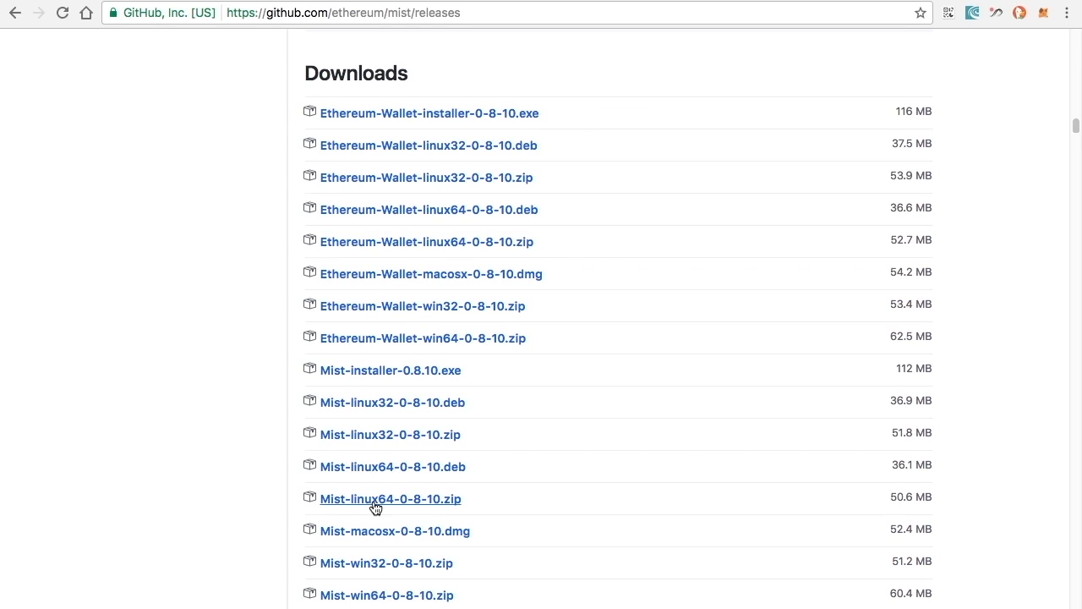
pyautogui.moveTo(389, 250)
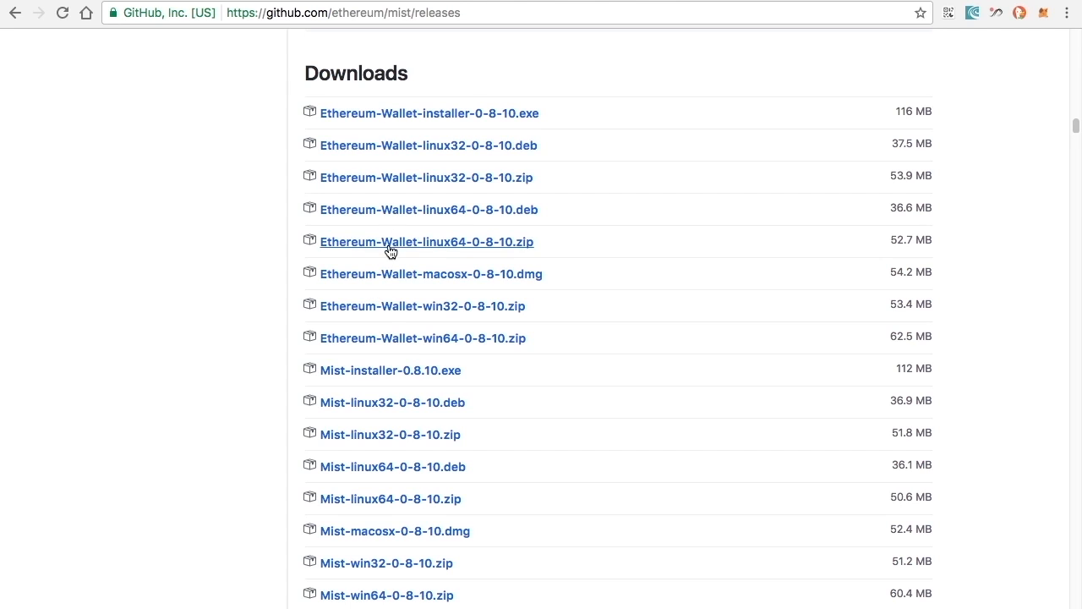
pyautogui.scroll(-3)
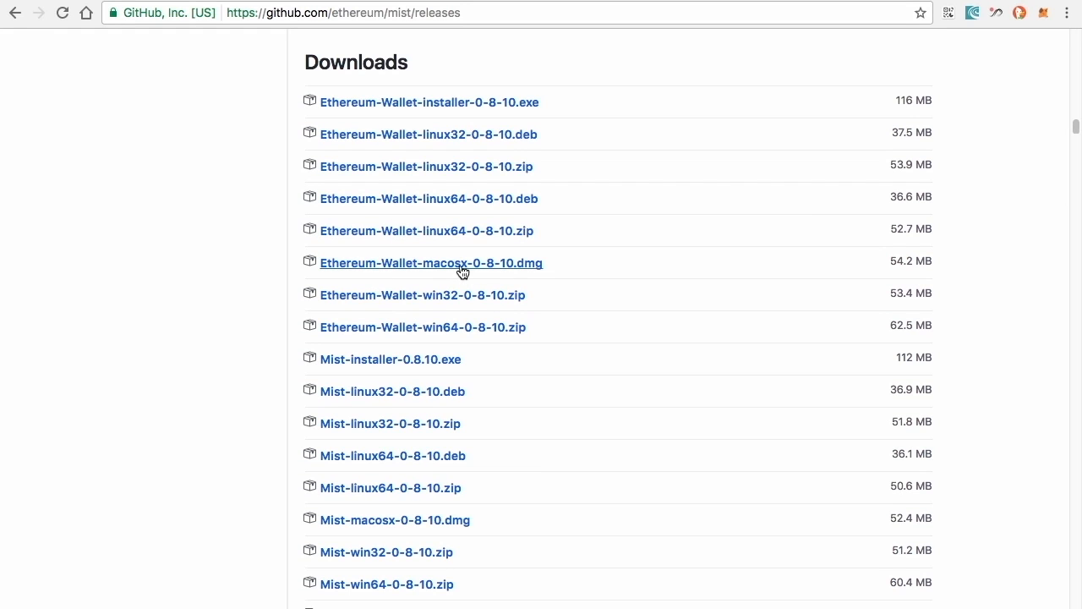
pyautogui.moveTo(516, 271)
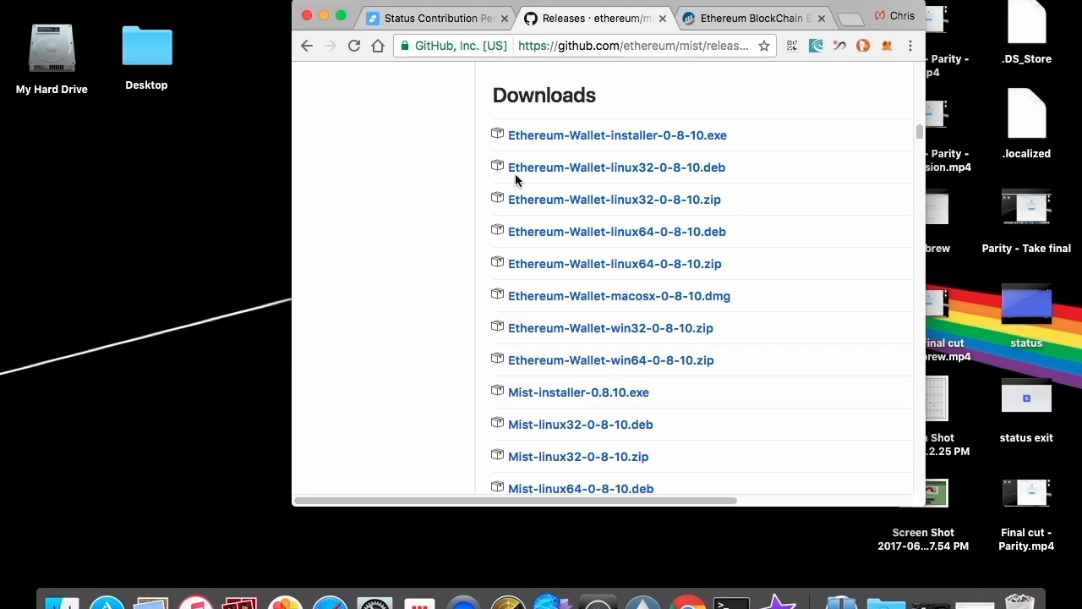
pyautogui.moveTo(524, 313)
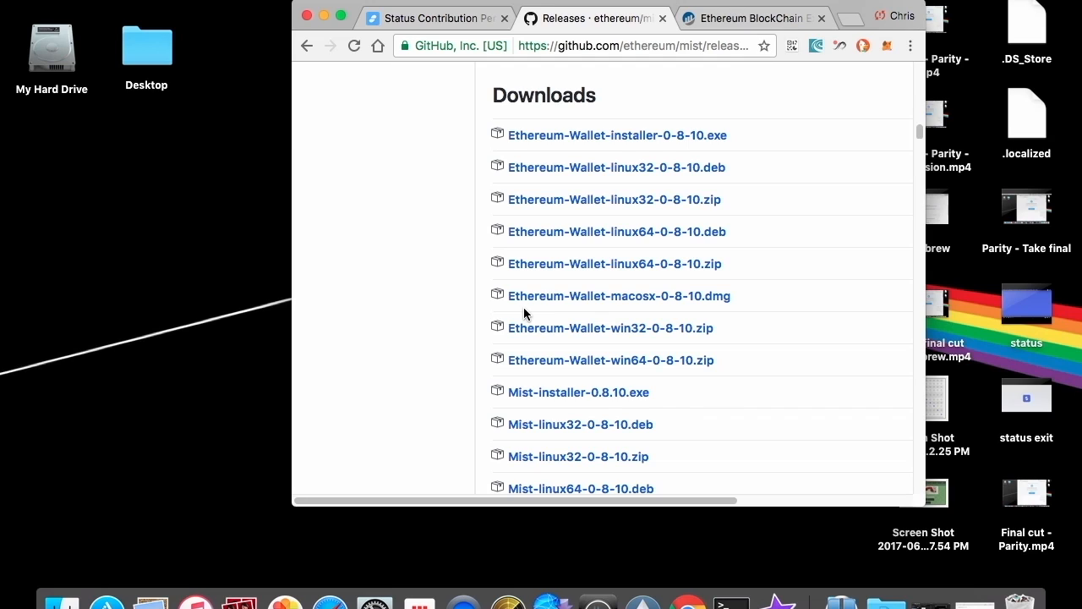
pyautogui.moveTo(687, 603)
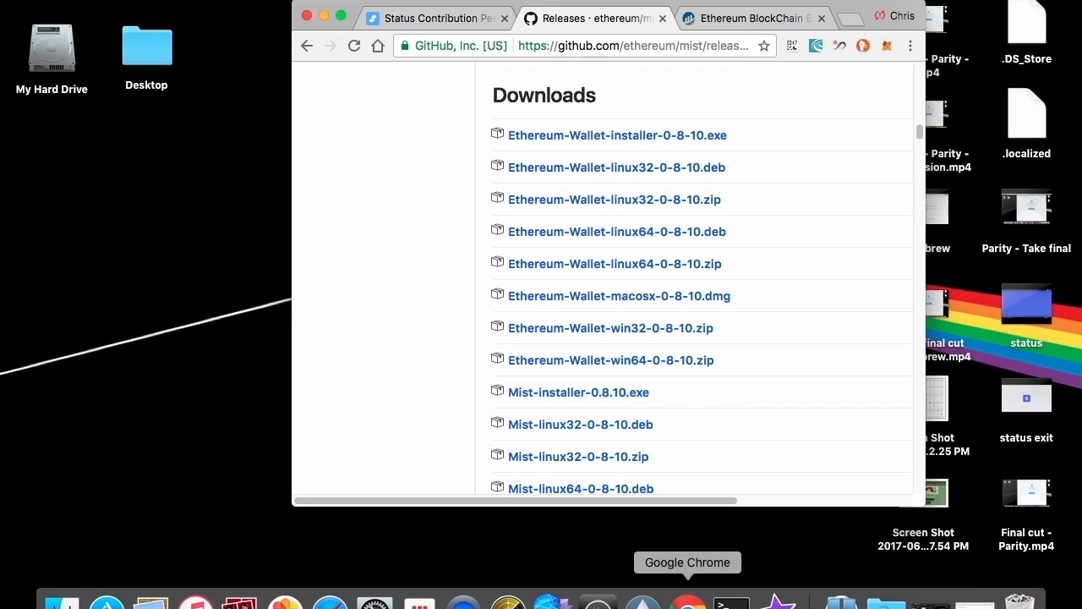
pyautogui.moveTo(642, 599)
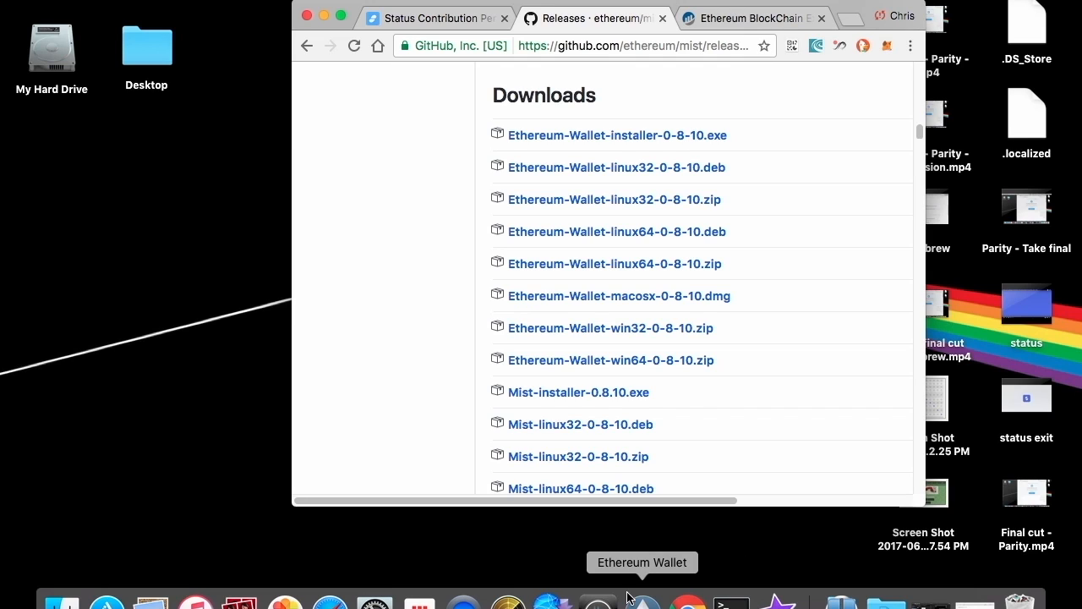
pyautogui.moveTo(644, 599)
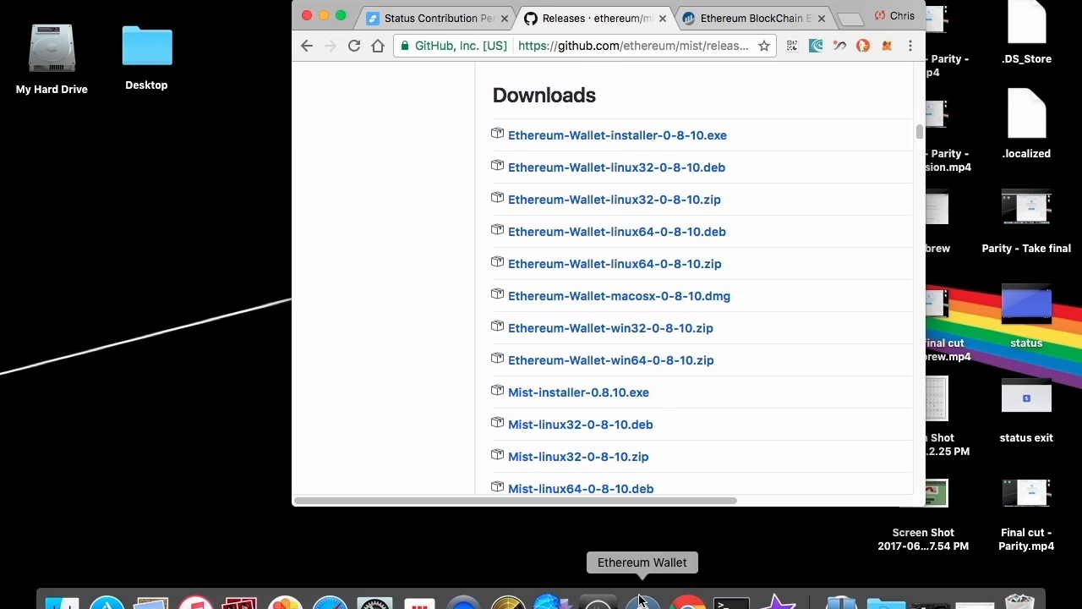
pyautogui.click(642, 602)
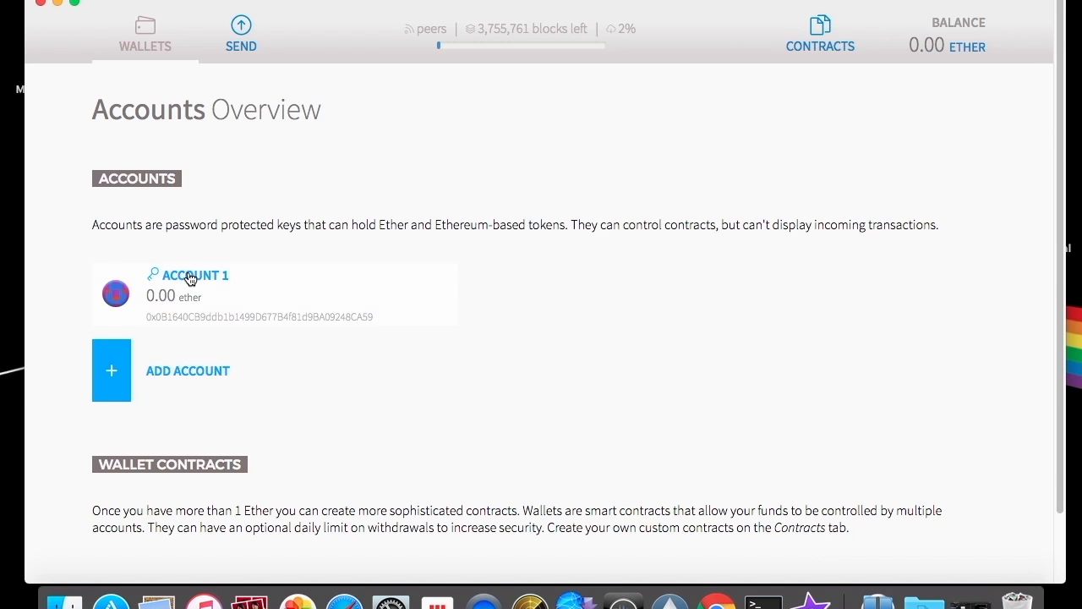
pyautogui.moveTo(209, 284)
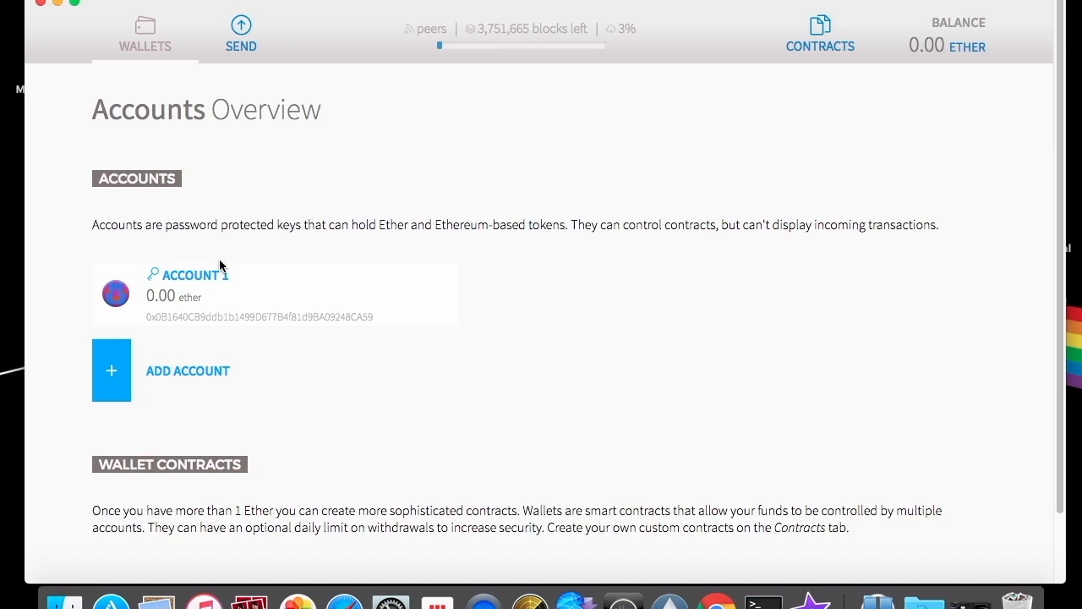
# Step: Open Account 1's detail page showing its address and 0.00 ether balance
pyautogui.click(195, 274)
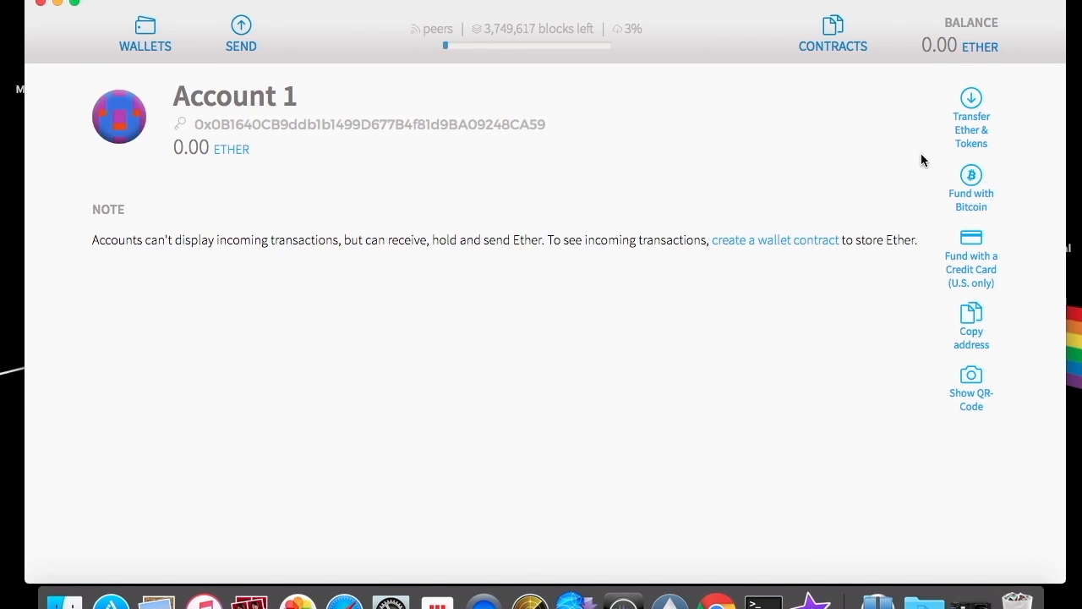
pyautogui.moveTo(970, 183)
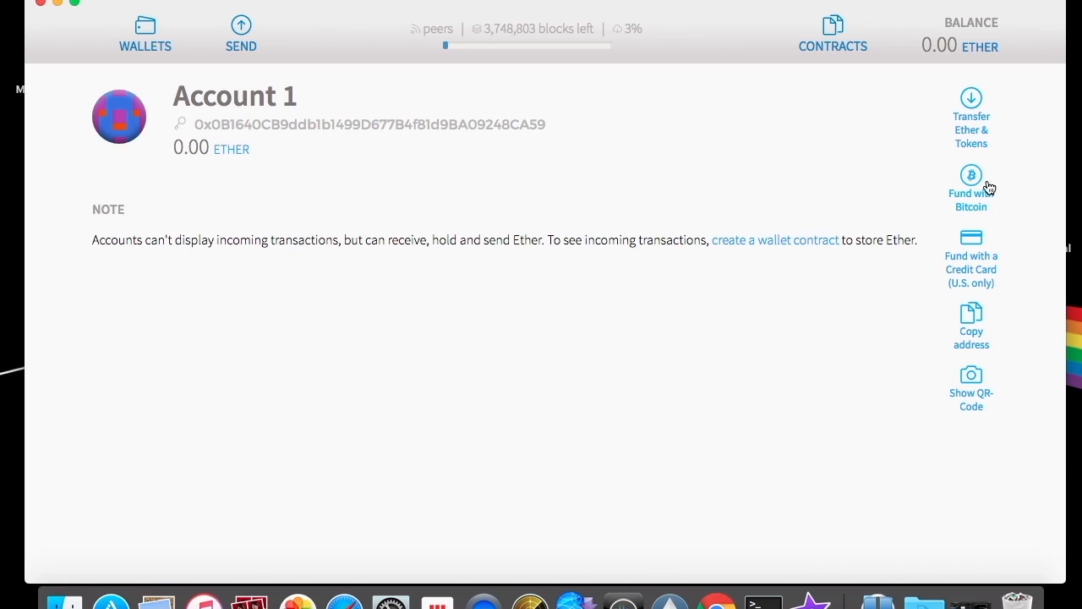
pyautogui.moveTo(1004, 272)
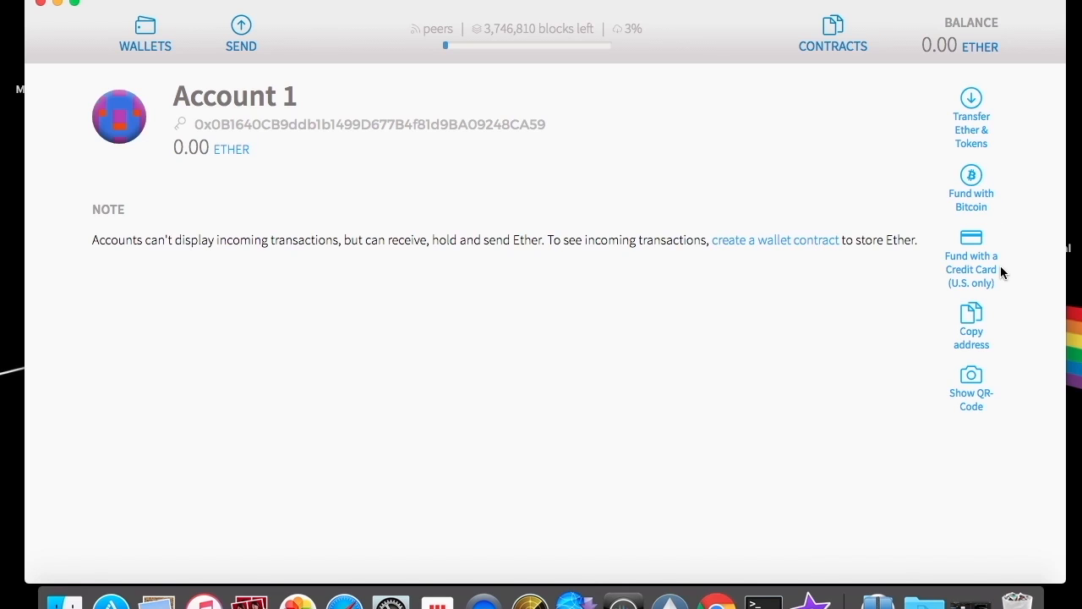
pyautogui.moveTo(971, 324)
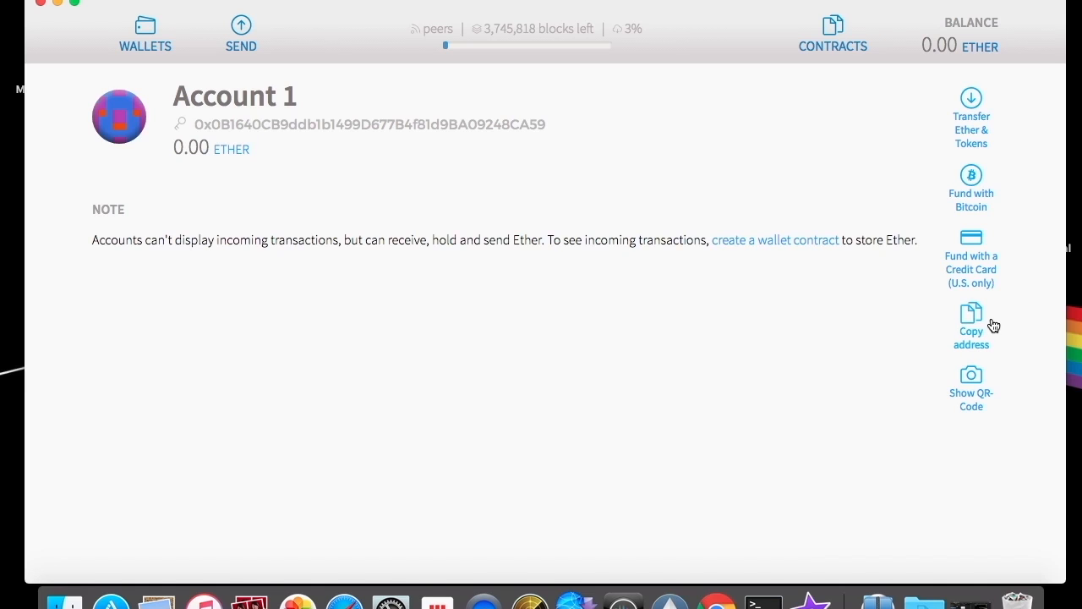
# Step: Copy Account 1's address from its detail page
pyautogui.click(971, 325)
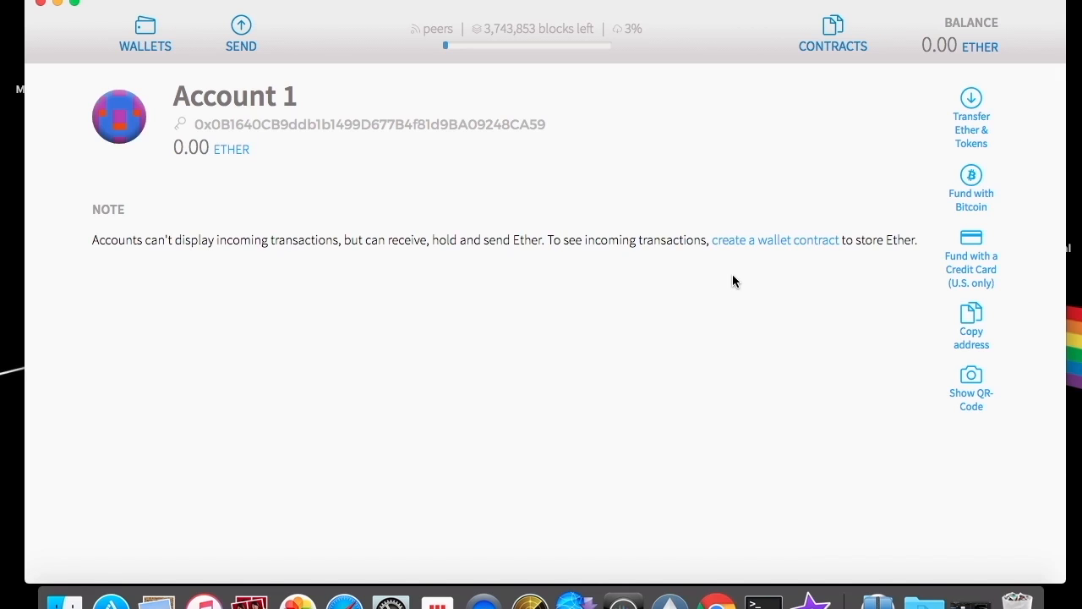
pyautogui.moveTo(744, 395)
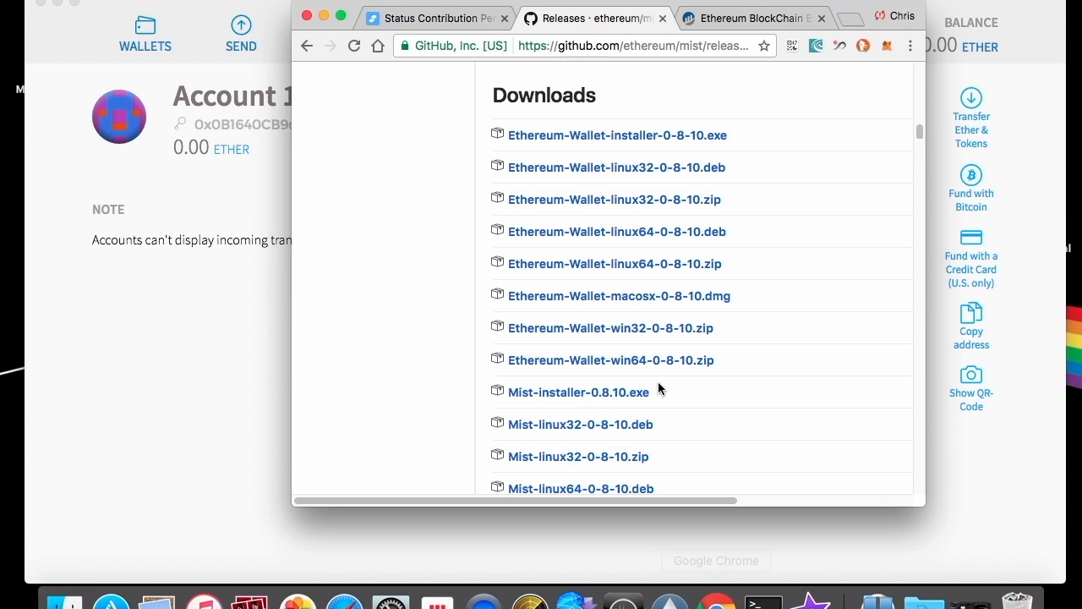
# Step: Return to the Status contribution page and view its start date, SNT rate and start block
pyautogui.click(431, 17)
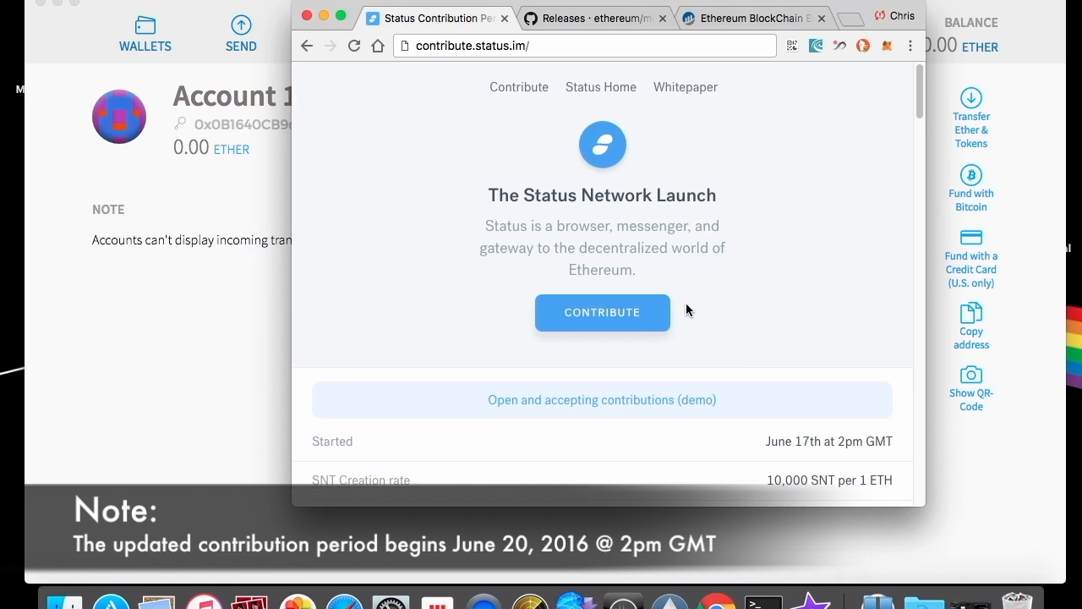
pyautogui.scroll(-3)
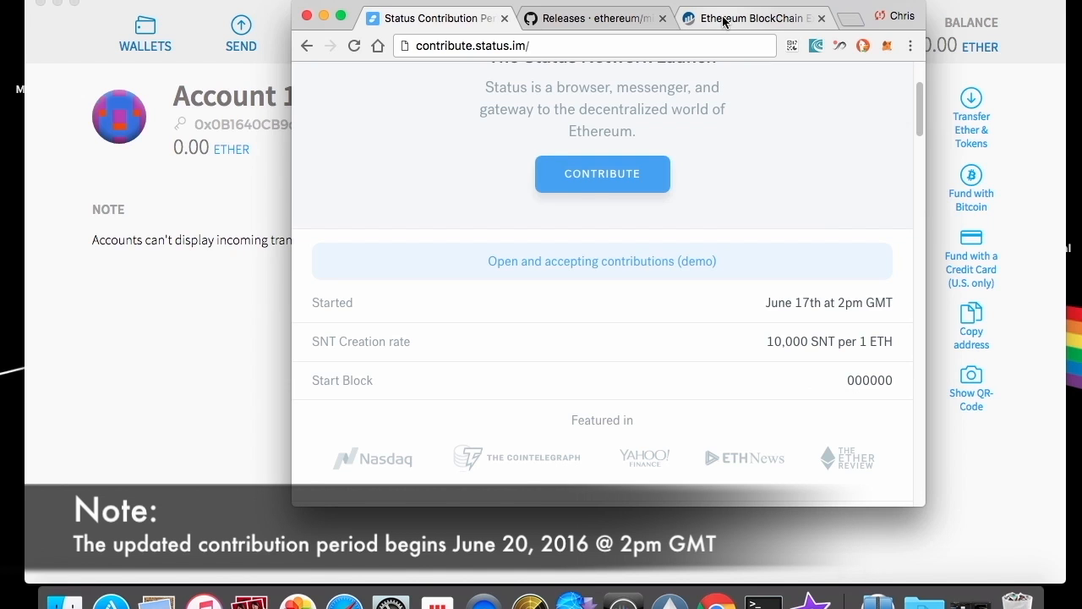
# Step: Switch to the Etherscan explorer showing last block 3869102
pyautogui.click(753, 17)
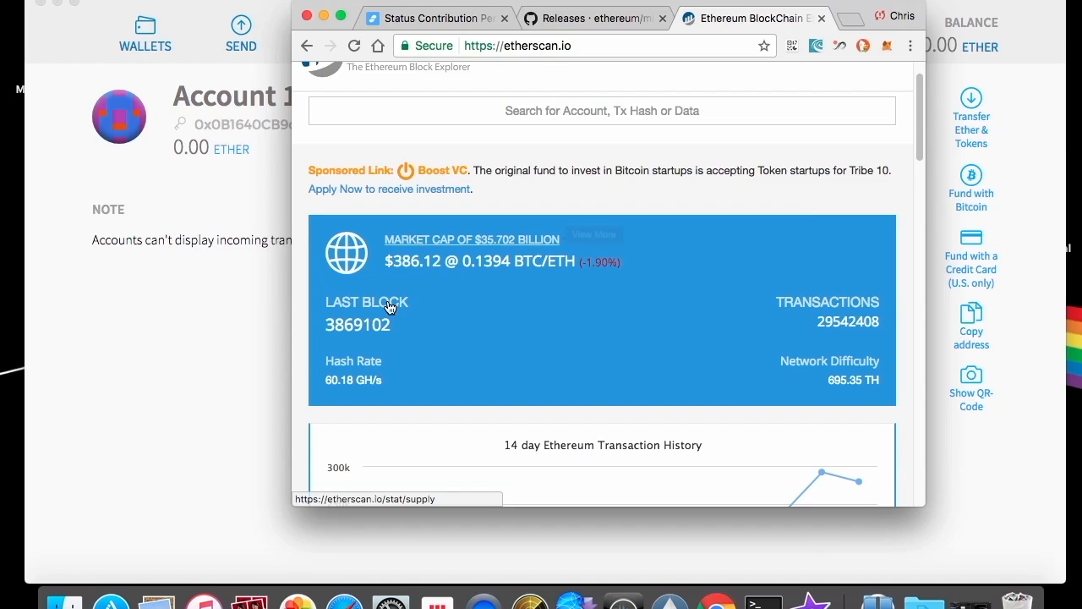
pyautogui.moveTo(357, 325)
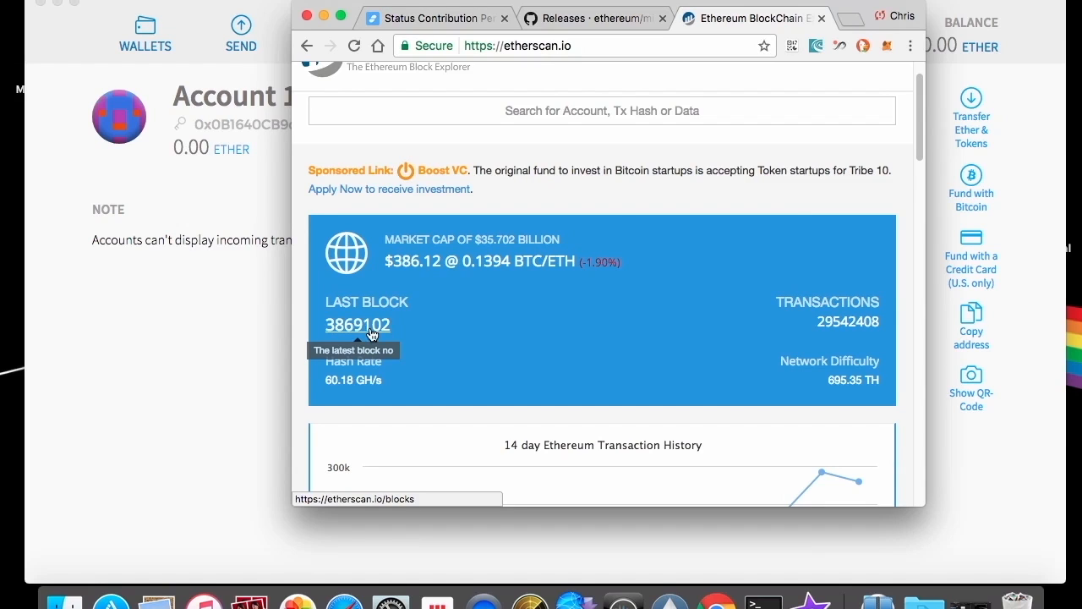
pyautogui.moveTo(386, 329)
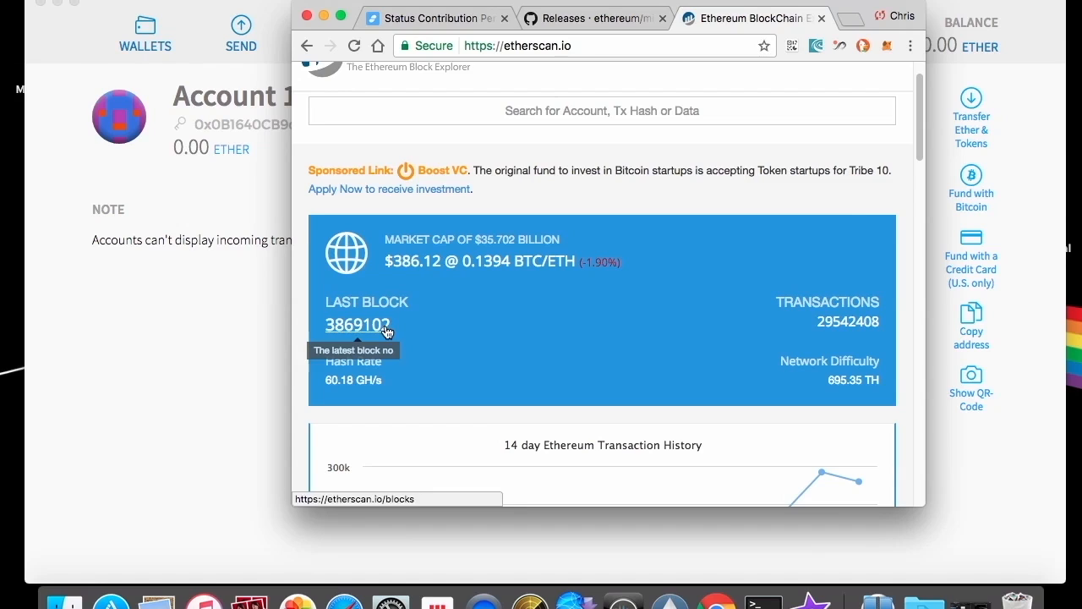
pyautogui.moveTo(433, 325)
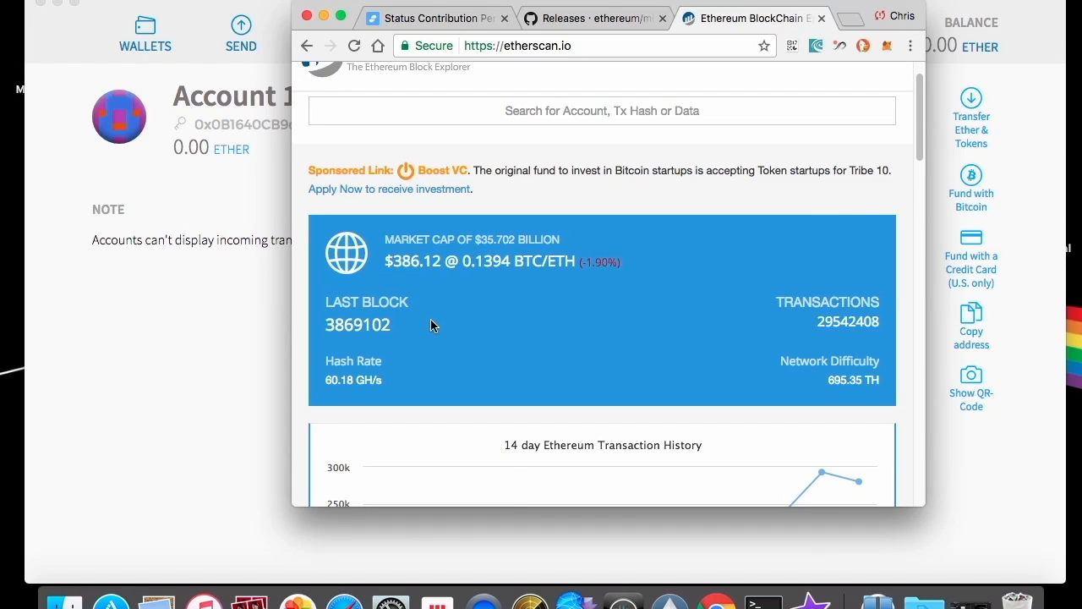
pyautogui.moveTo(269, 343)
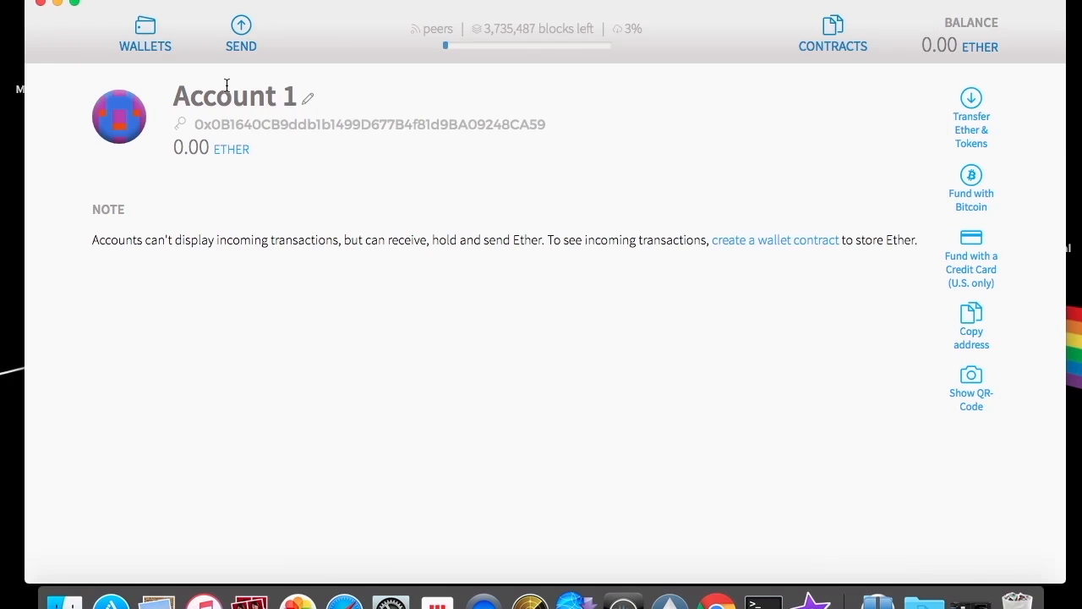
pyautogui.moveTo(270, 98)
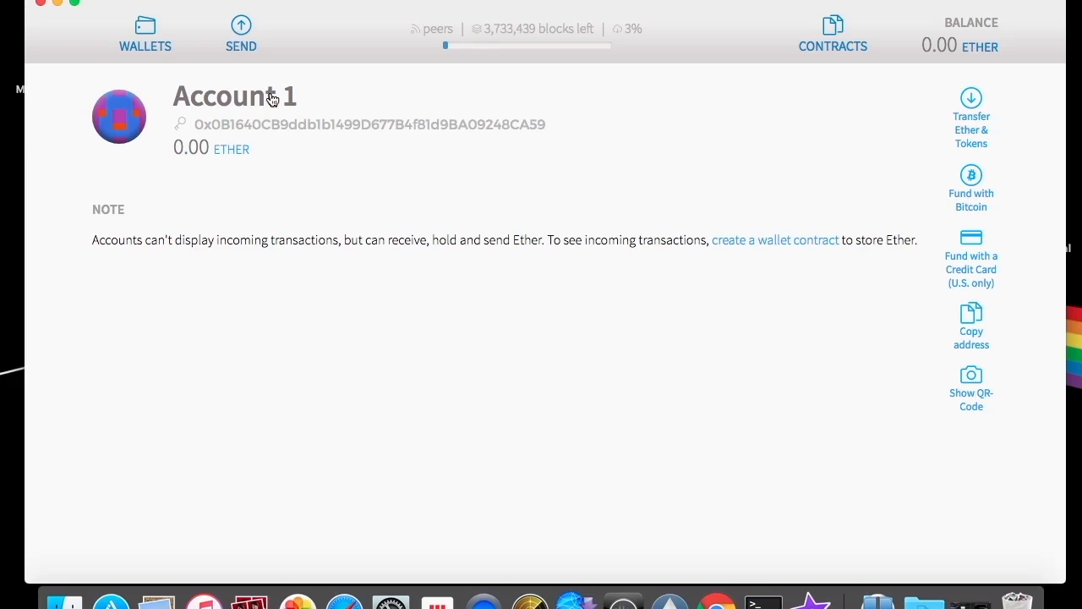
# Step: Fill the Send form with 5 ether and raise the fee to 0.002058098 ether, total 5.002058098
pyautogui.click(240, 34)
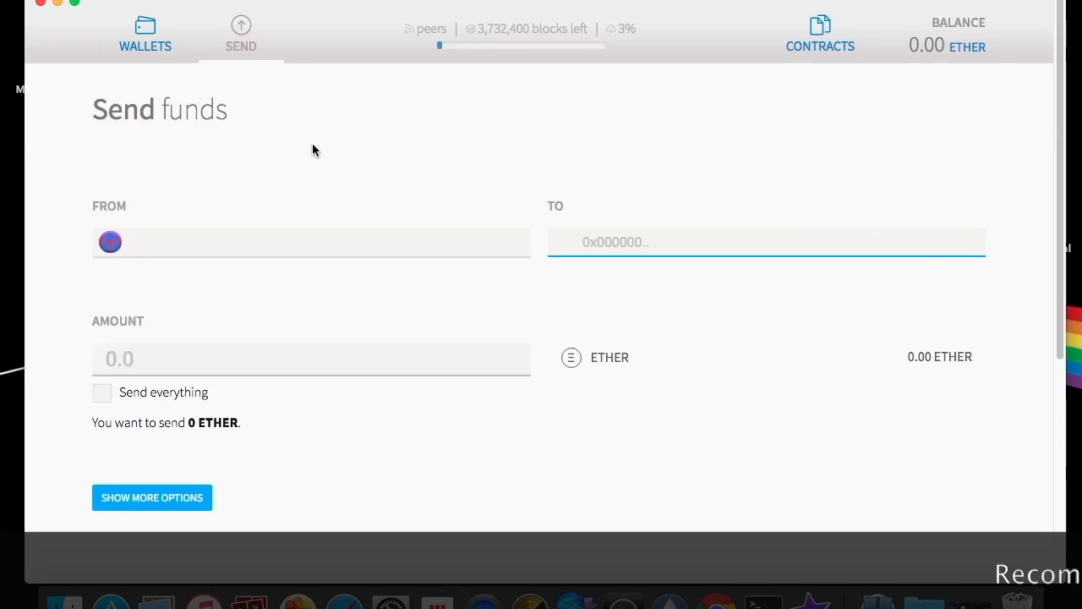
pyautogui.click(765, 242)
pyautogui.write('0')
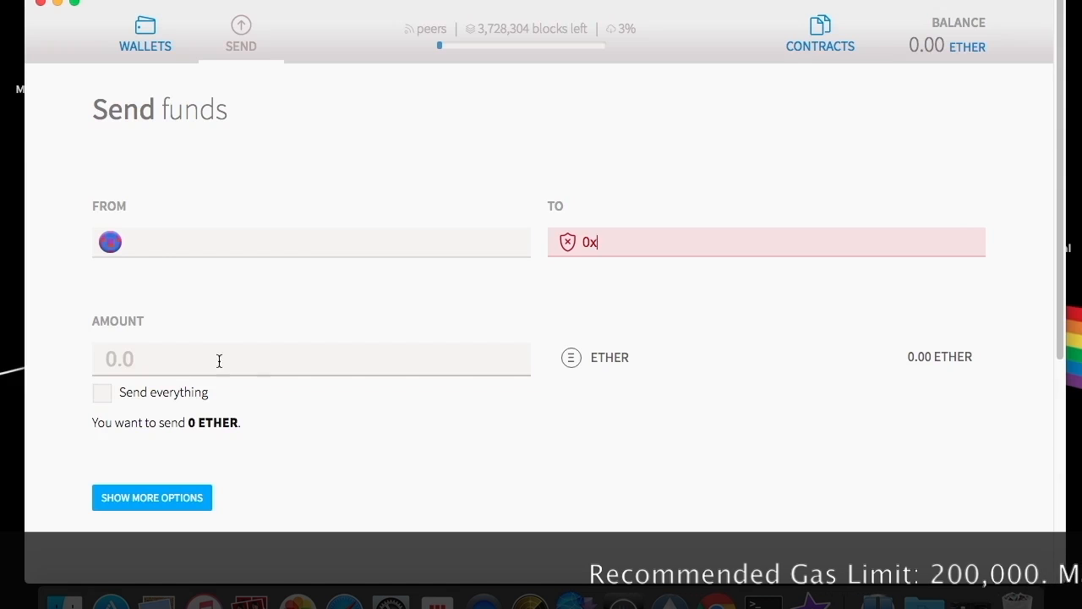
pyautogui.write('5.0')
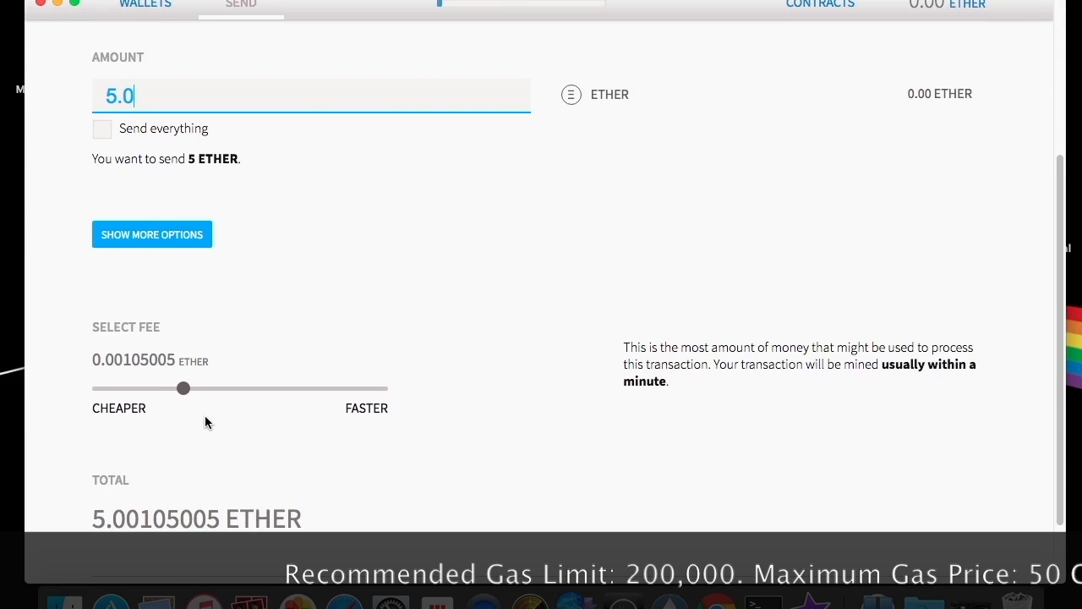
pyautogui.moveTo(183, 388); pyautogui.dragTo(237, 387)
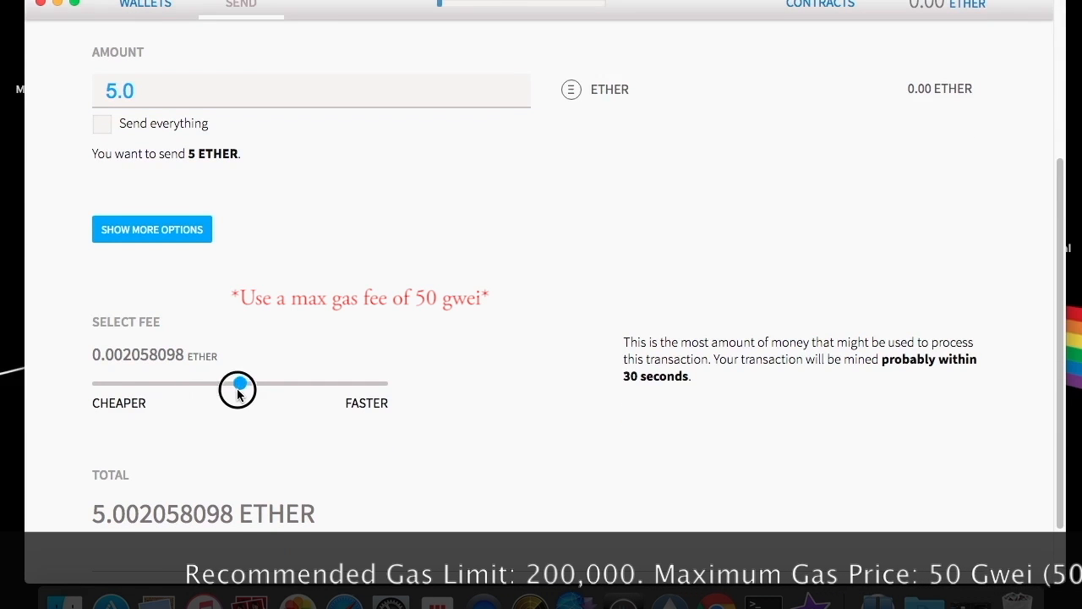
pyautogui.scroll(-3)
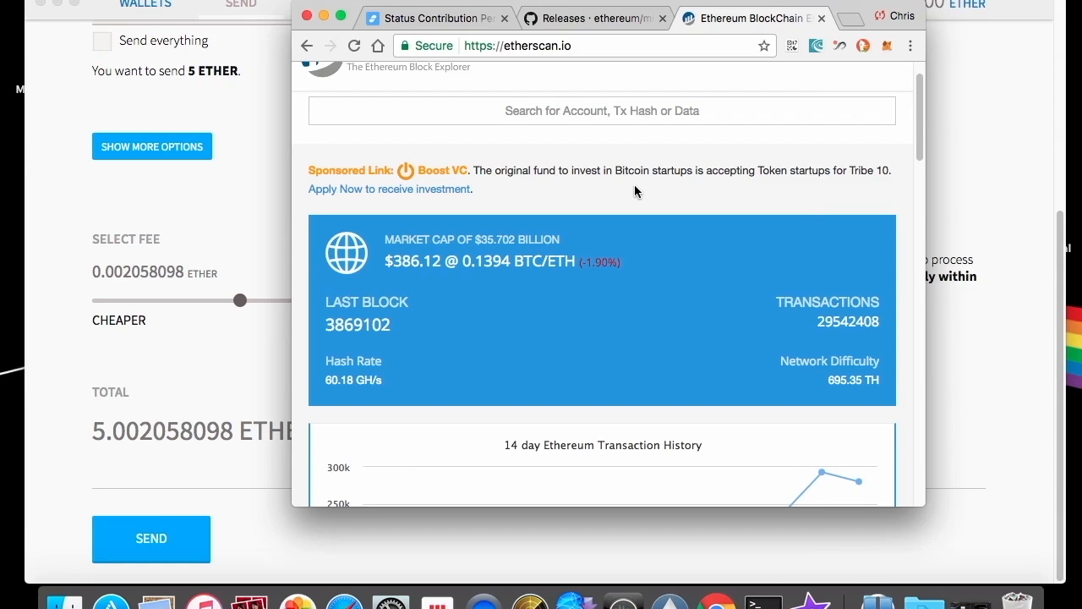
pyautogui.moveTo(524, 220)
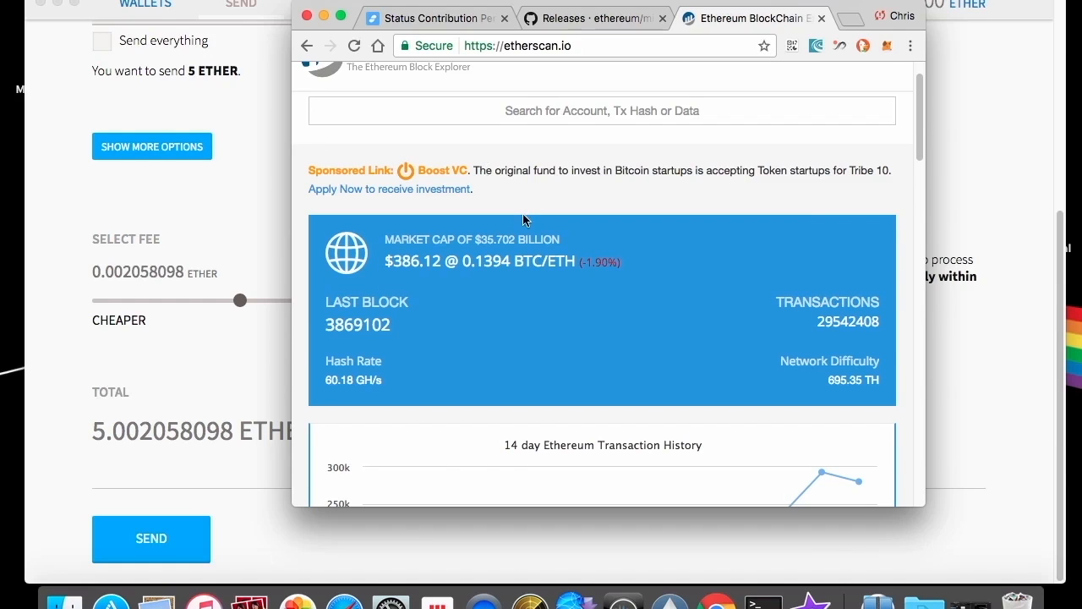
# Step: Scroll Etherscan to the 14-day transaction chart and latest blocks list
pyautogui.scroll(-3)
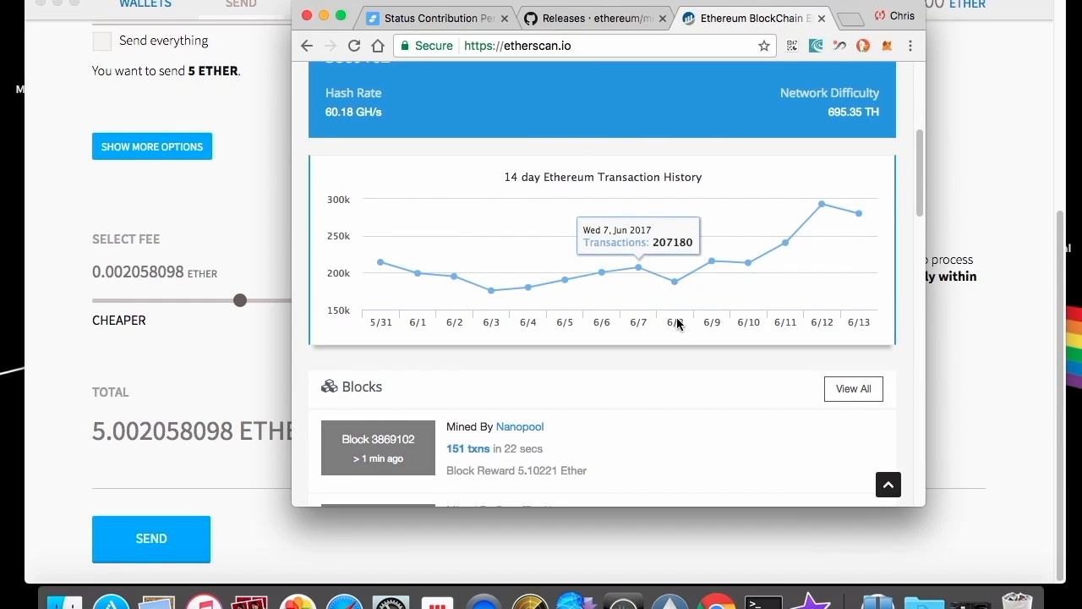
pyautogui.moveTo(731, 345)
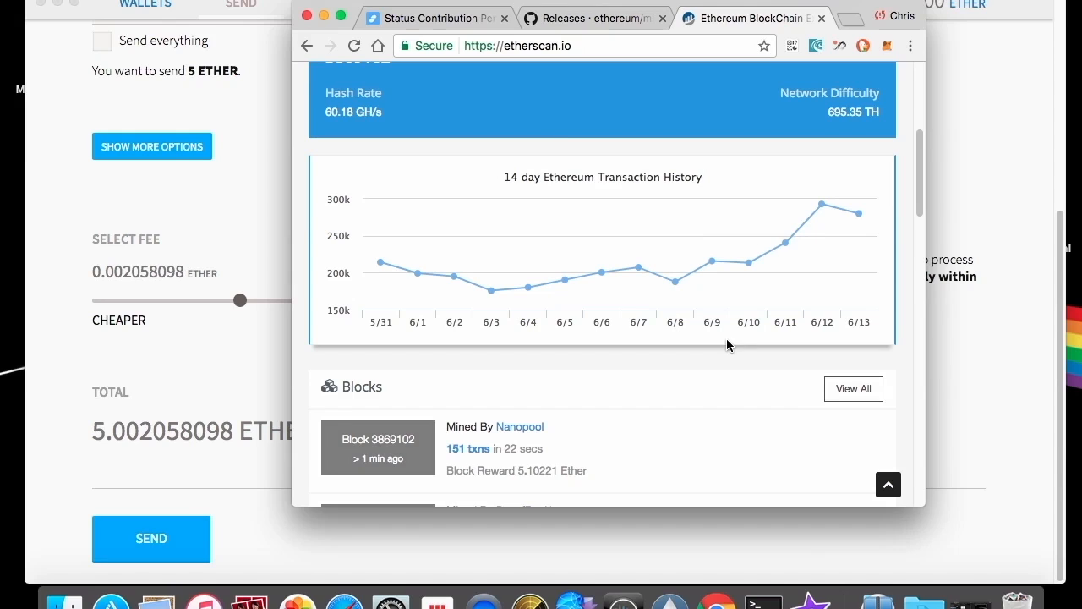